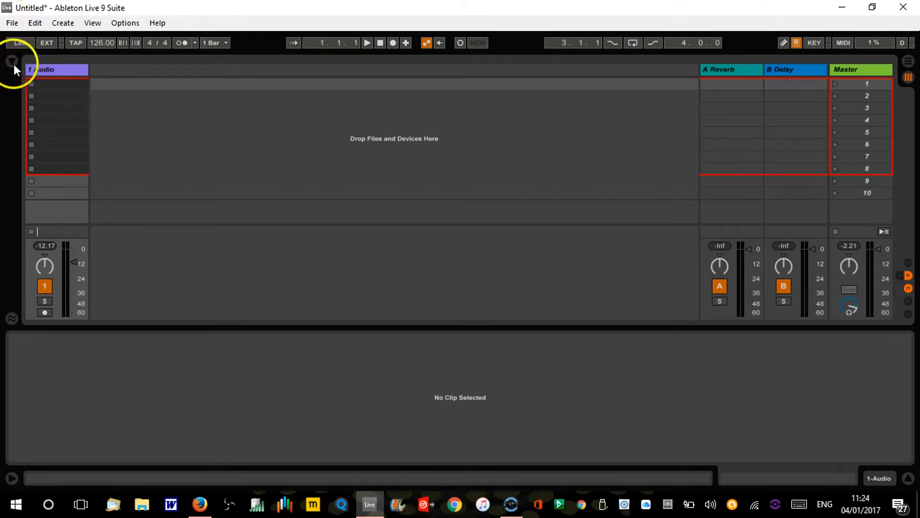
Step: Show the browser and collapse the Inception Kit, Dirty Electro Vol.1 and Essential House Vol.2 folders
{"action": "left_click", "coordinate": [11, 61]}
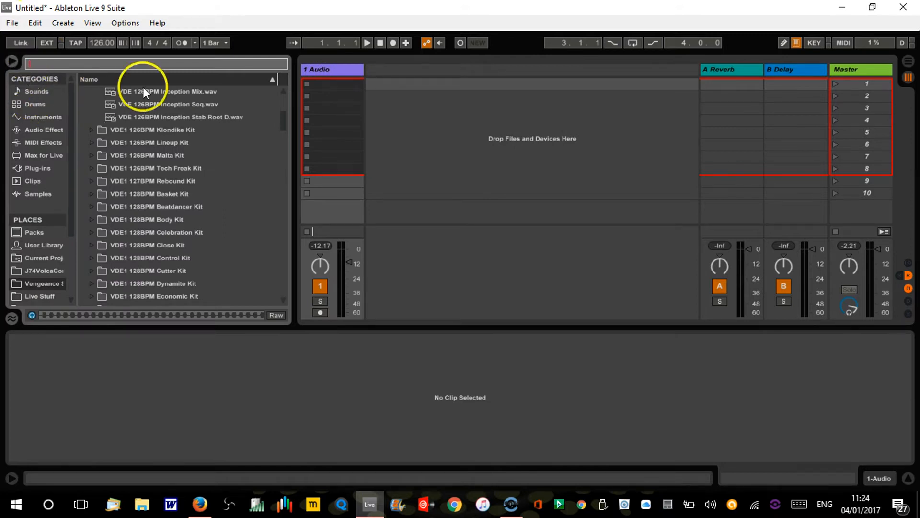
{"action": "scroll", "scroll_direction": "down", "scroll_amount": 3}
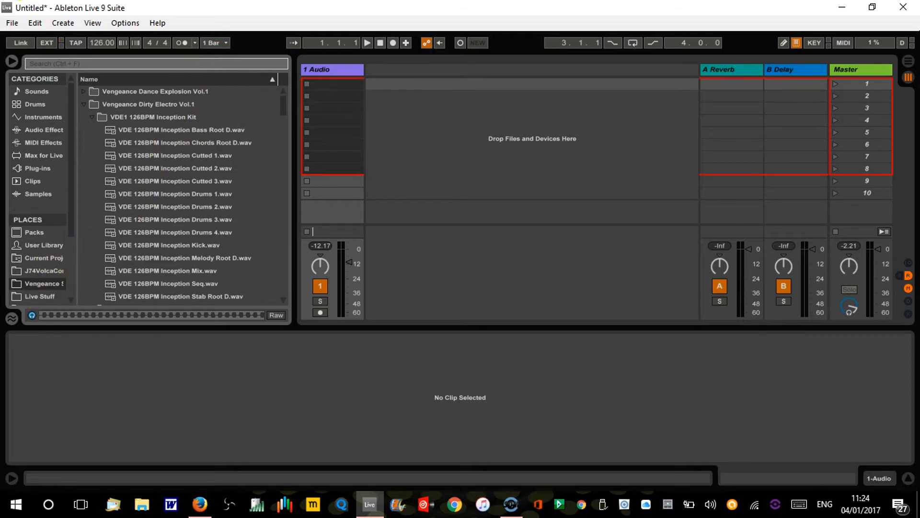
{"action": "left_click", "coordinate": [92, 117]}
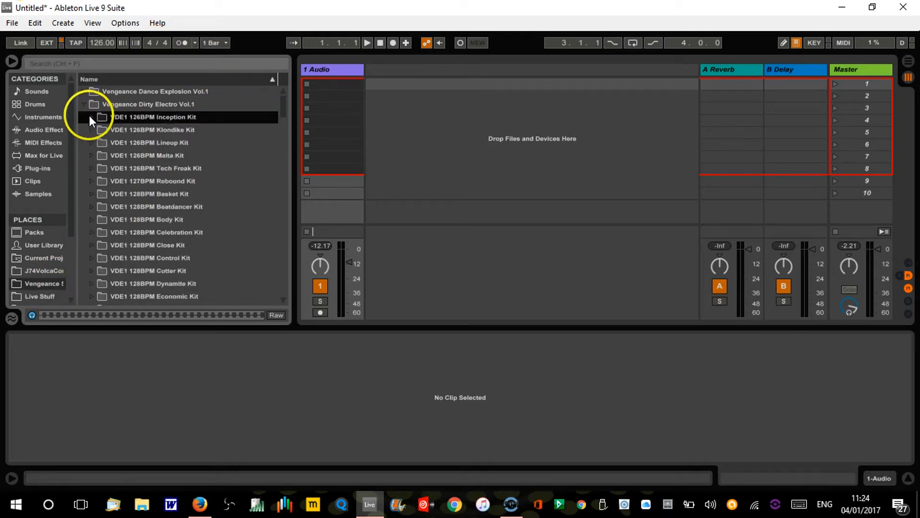
{"action": "left_click", "coordinate": [85, 103]}
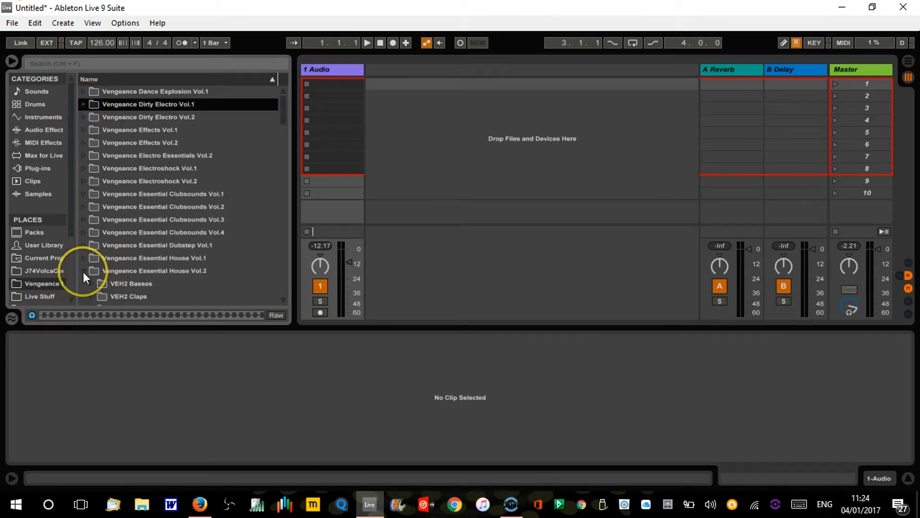
{"action": "left_click", "coordinate": [154, 270]}
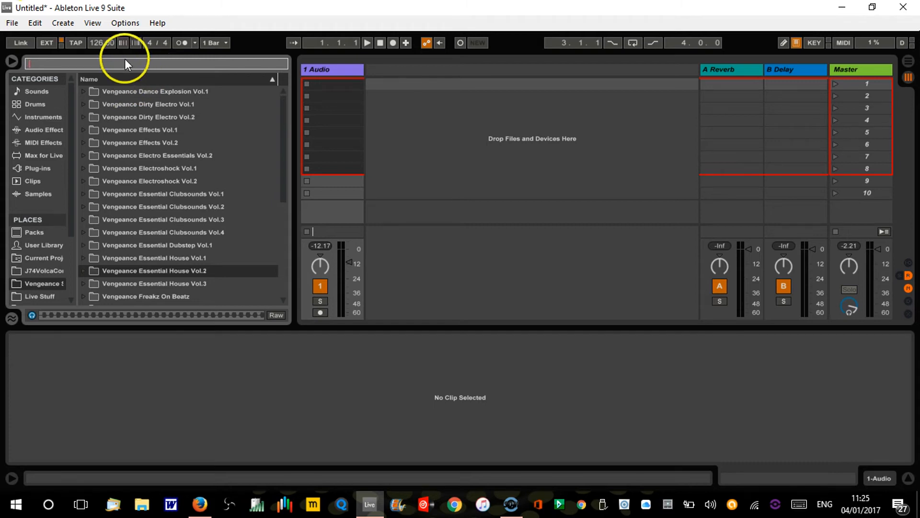
Step: Search 'bass g', expand Dirty Electro Vol.1 > Face To Face Kit and drop its bass sample on track 1
{"action": "type", "text": "baas g"}
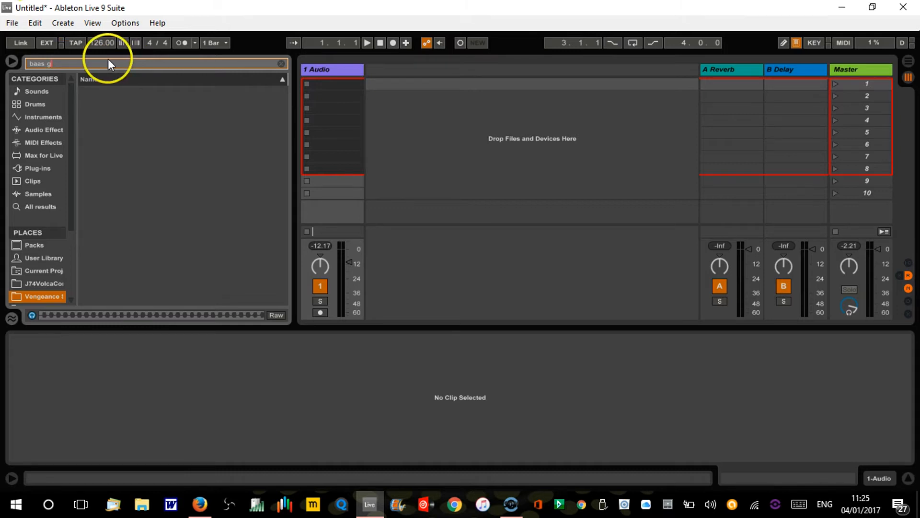
{"action": "key", "text": "BackSpace"}
{"action": "type", "text": "s"}
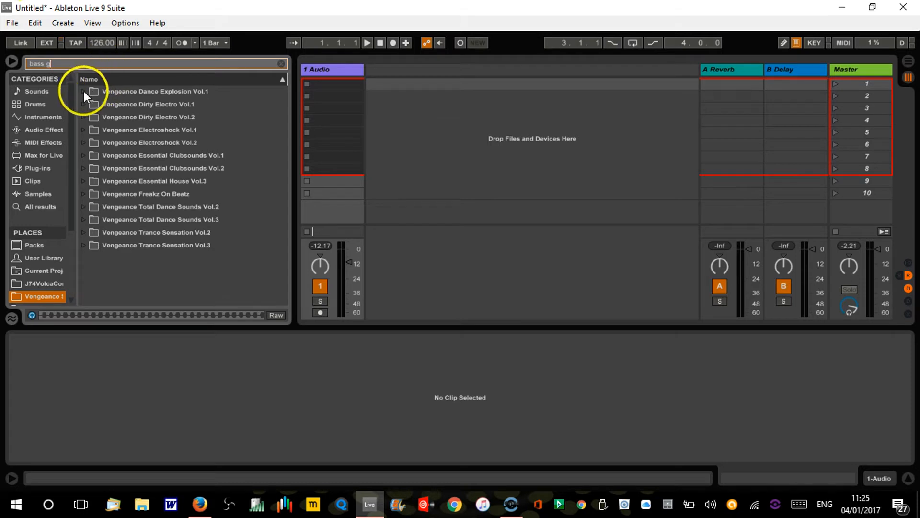
{"action": "left_click", "coordinate": [85, 92]}
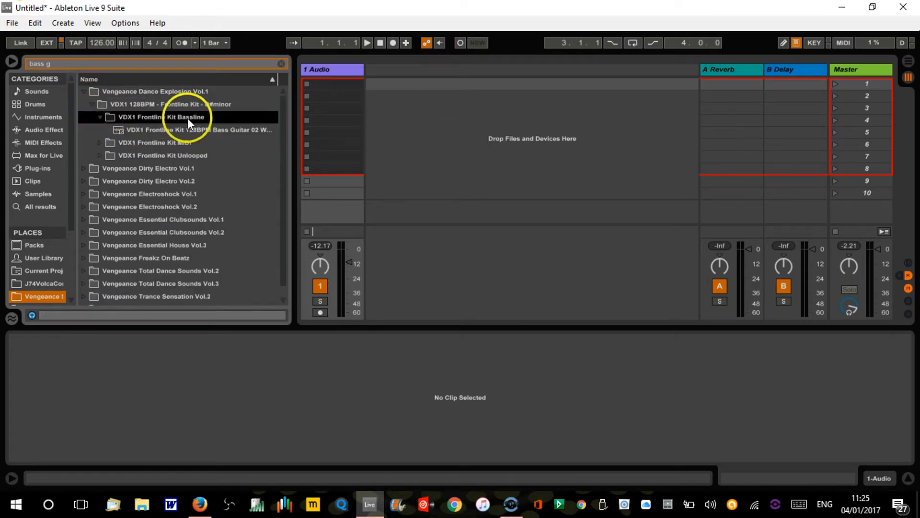
{"action": "left_click", "coordinate": [193, 129]}
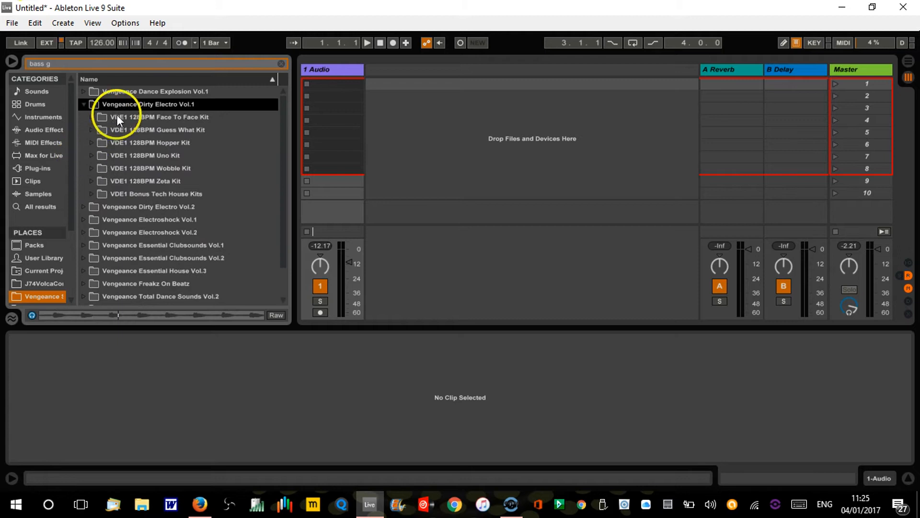
{"action": "left_click", "coordinate": [157, 117]}
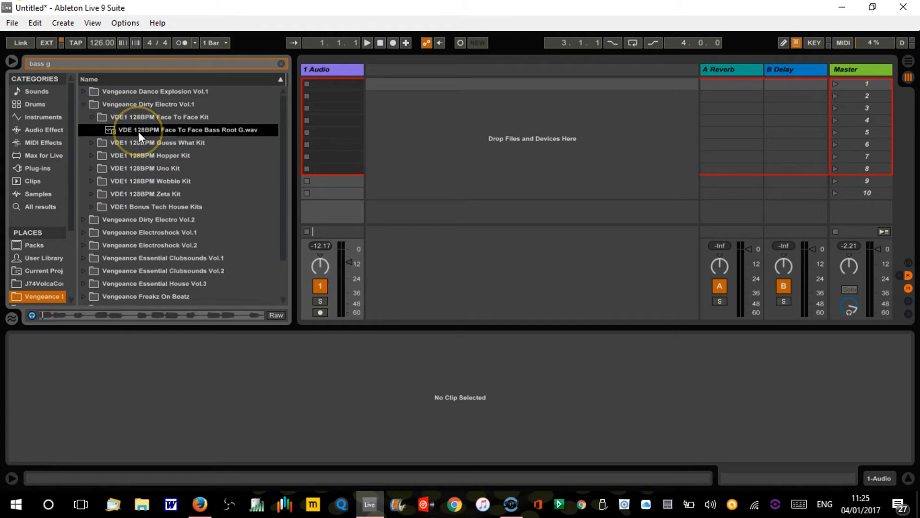
{"action": "left_click_drag", "start_coordinate": [140, 130], "coordinate": [343, 96]}
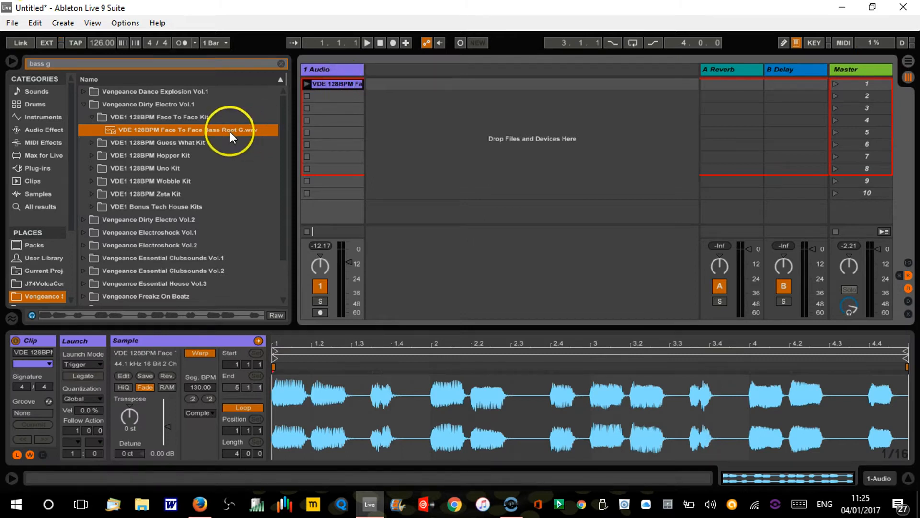
Step: Browse the Guess What, Hopper, Uno, Wobble and Bonus Tech House kits, loading the Uno bass onto track 1
{"action": "left_click", "coordinate": [147, 130]}
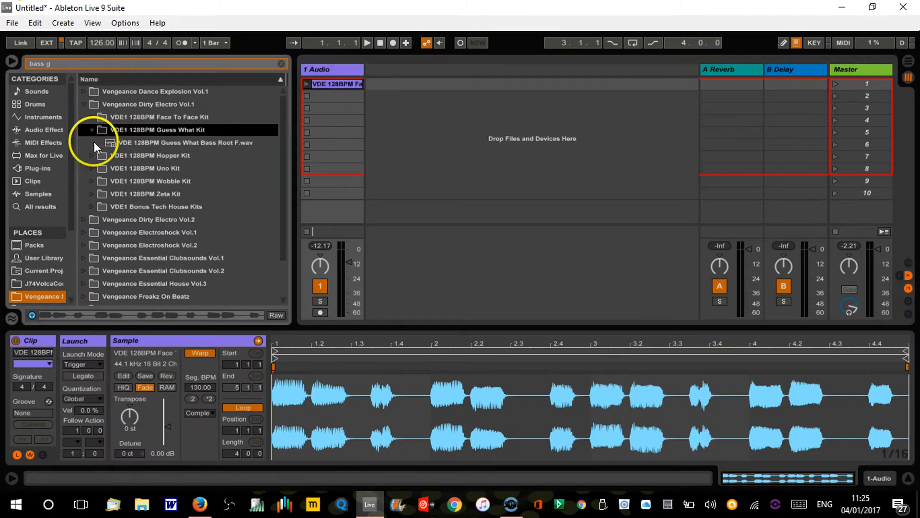
{"action": "left_click", "coordinate": [92, 143]}
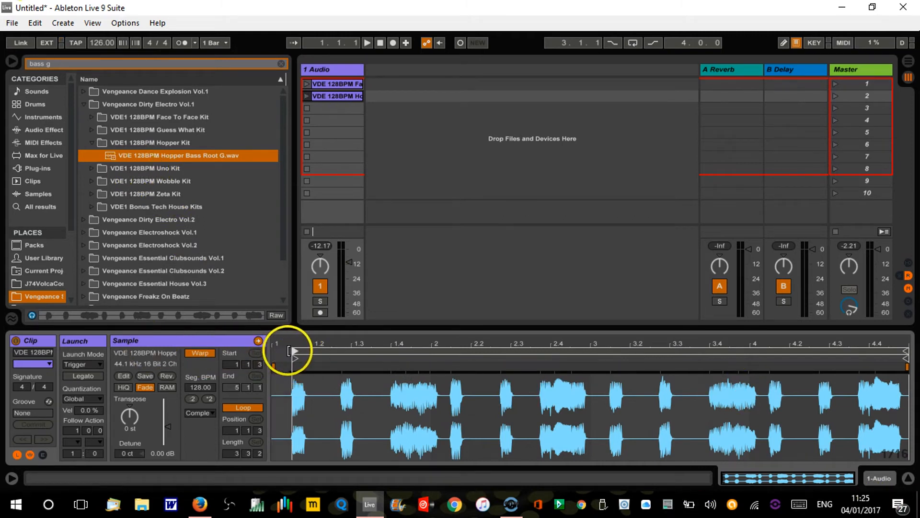
{"action": "left_click", "coordinate": [331, 84]}
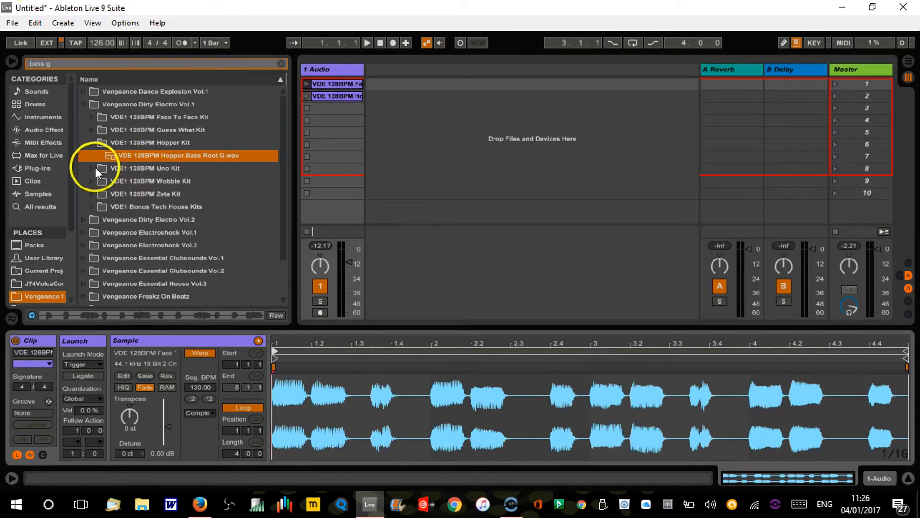
{"action": "left_click", "coordinate": [171, 167]}
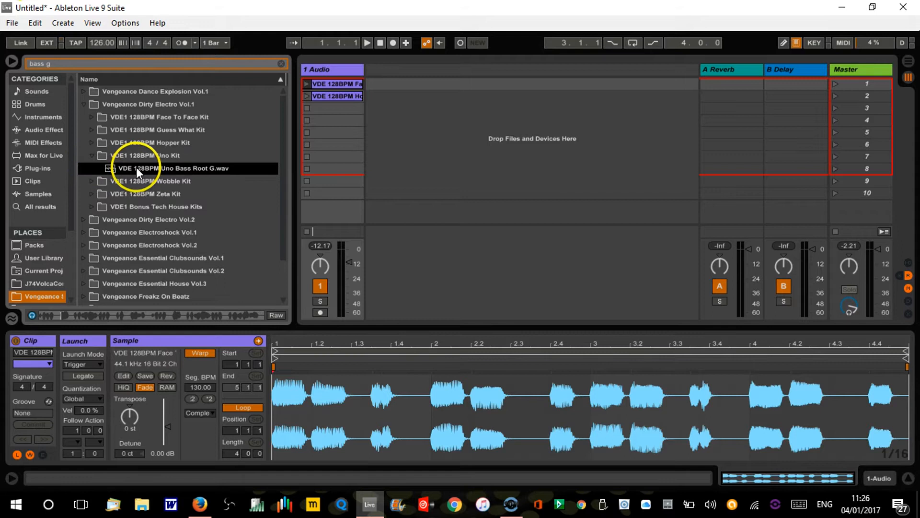
{"action": "double_click", "coordinate": [172, 169]}
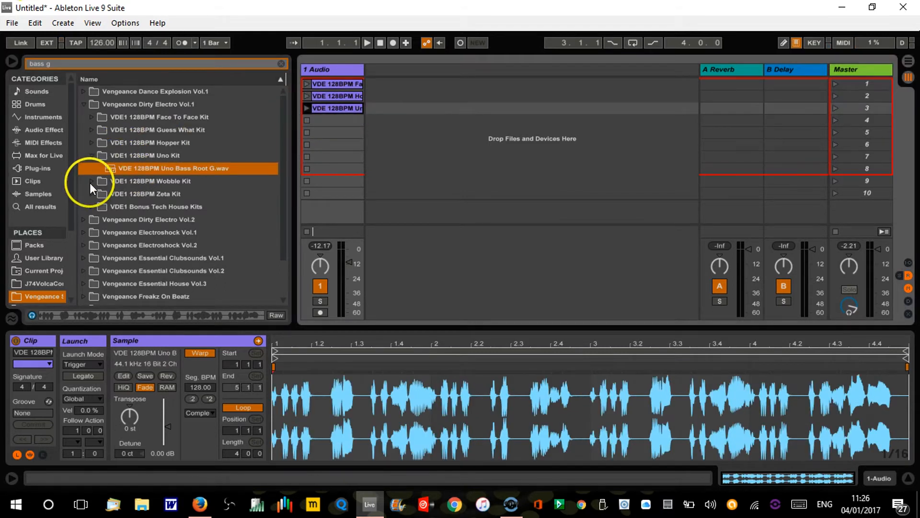
{"action": "left_click", "coordinate": [176, 181]}
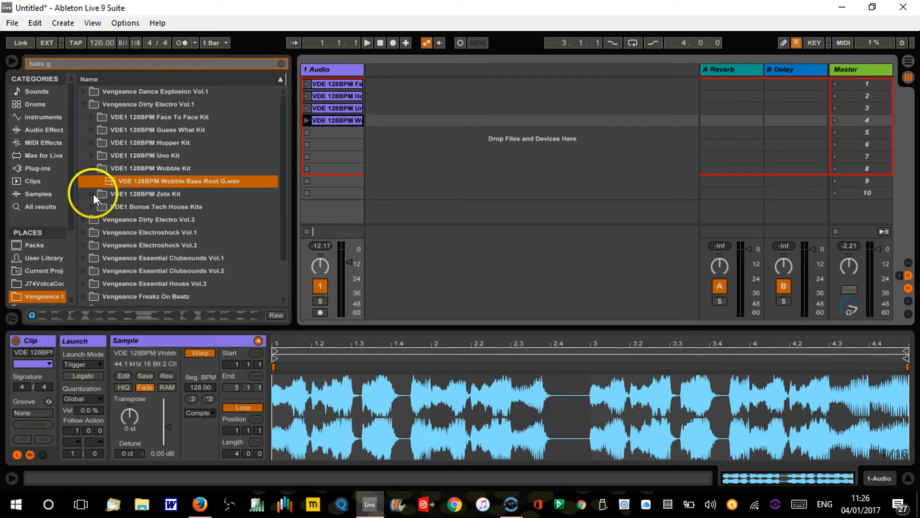
{"action": "left_click", "coordinate": [92, 194]}
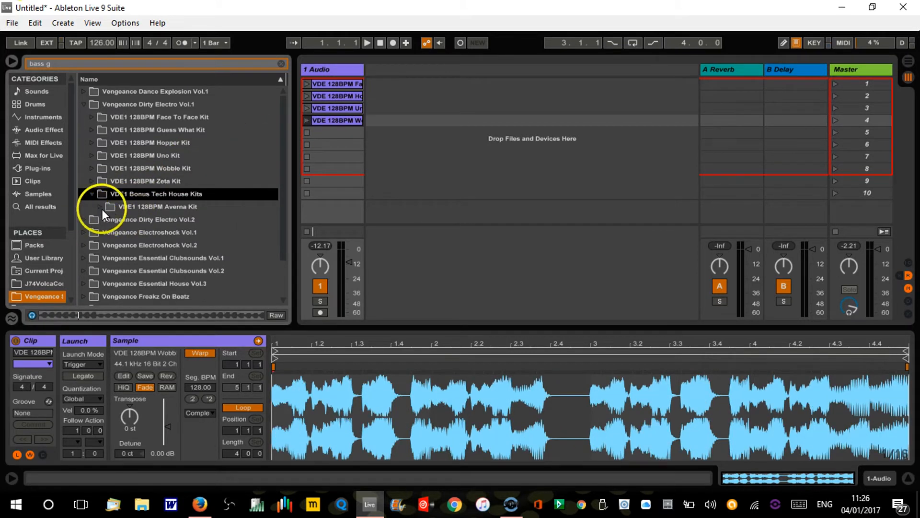
{"action": "left_click", "coordinate": [110, 207]}
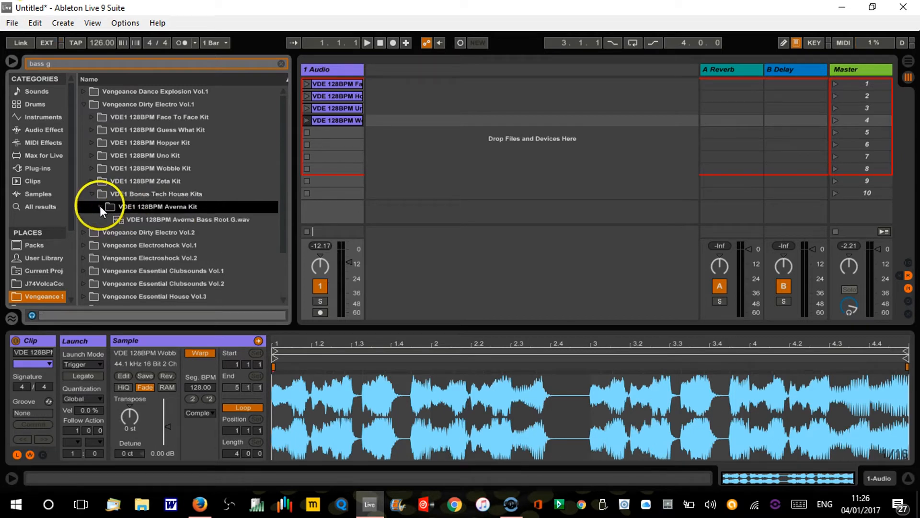
{"action": "left_click", "coordinate": [185, 219]}
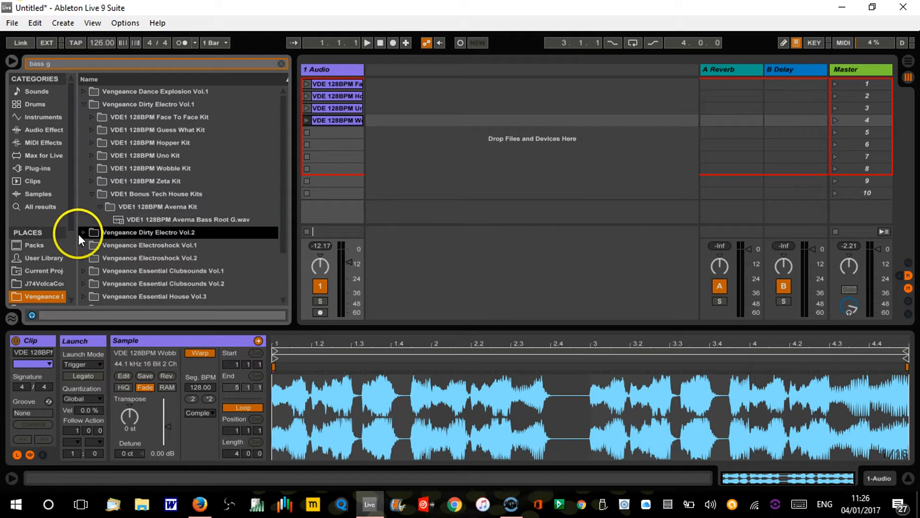
Step: Expand Dirty Electro Vol.2's Atlanta and Magic kits and audition the Magic Bass Root G samples
{"action": "left_click", "coordinate": [84, 117]}
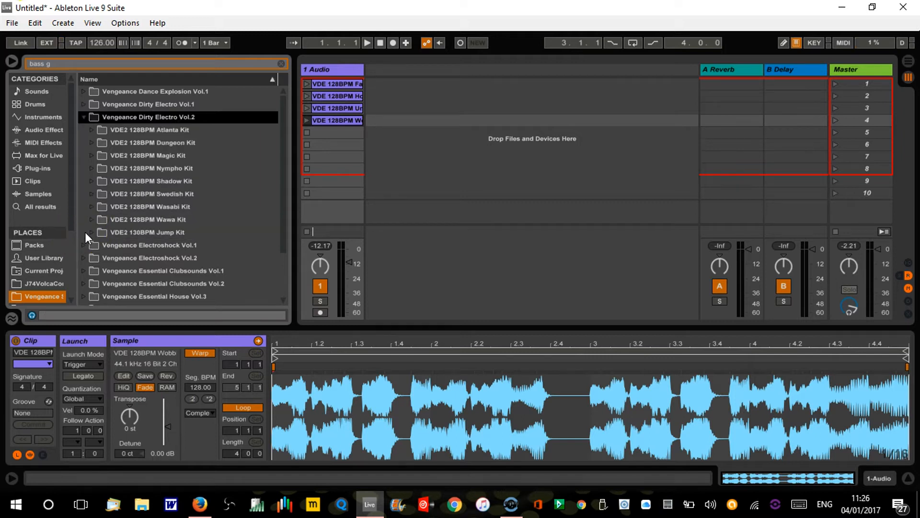
{"action": "mouse_move", "coordinate": [93, 241]}
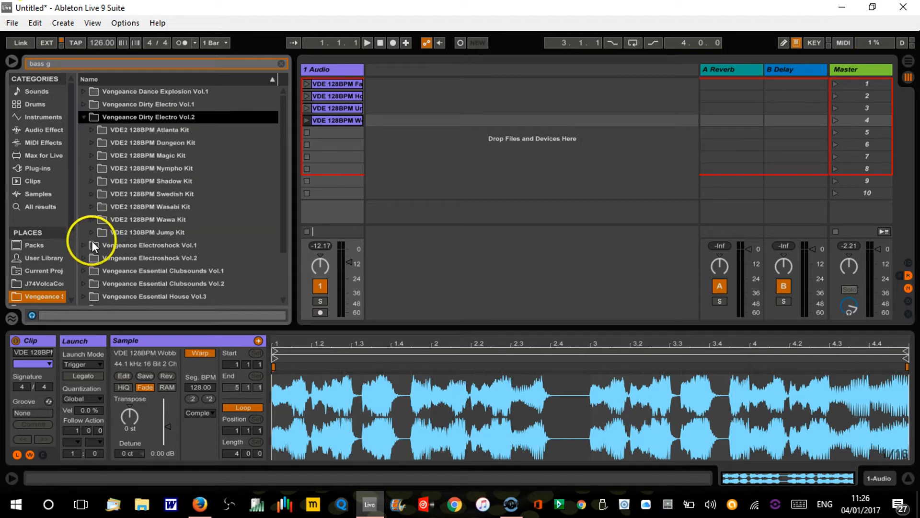
{"action": "left_click", "coordinate": [103, 130]}
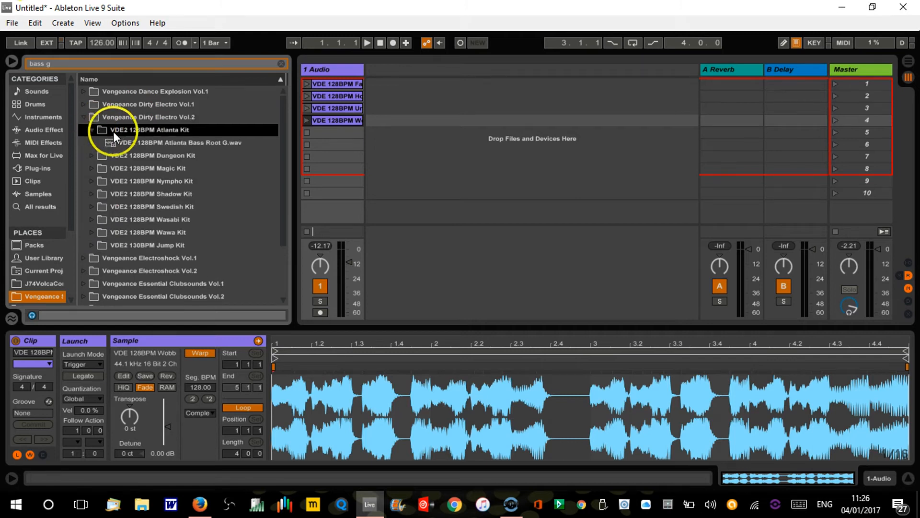
{"action": "left_click", "coordinate": [183, 143]}
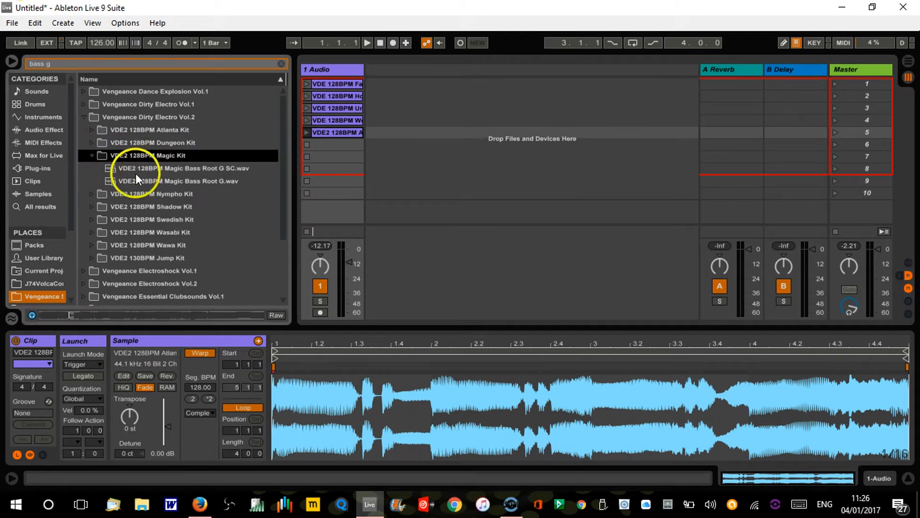
{"action": "left_click", "coordinate": [179, 168]}
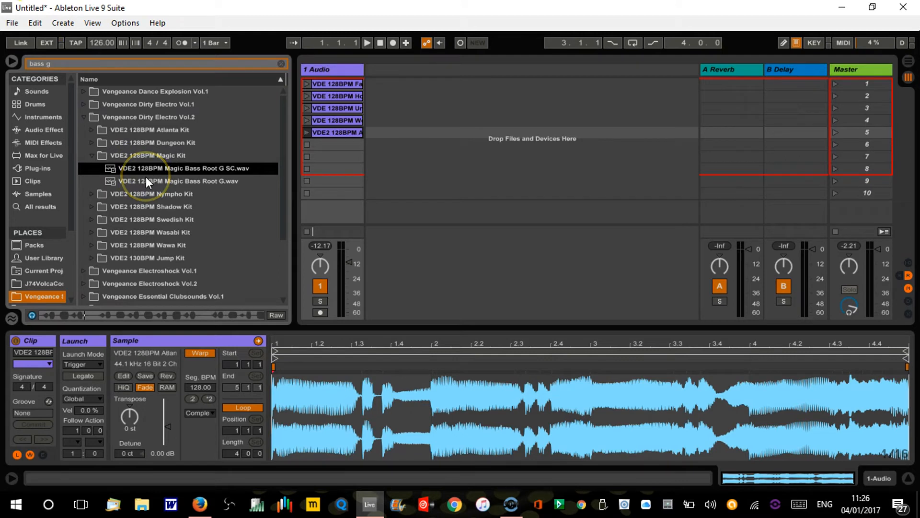
{"action": "left_click", "coordinate": [176, 181]}
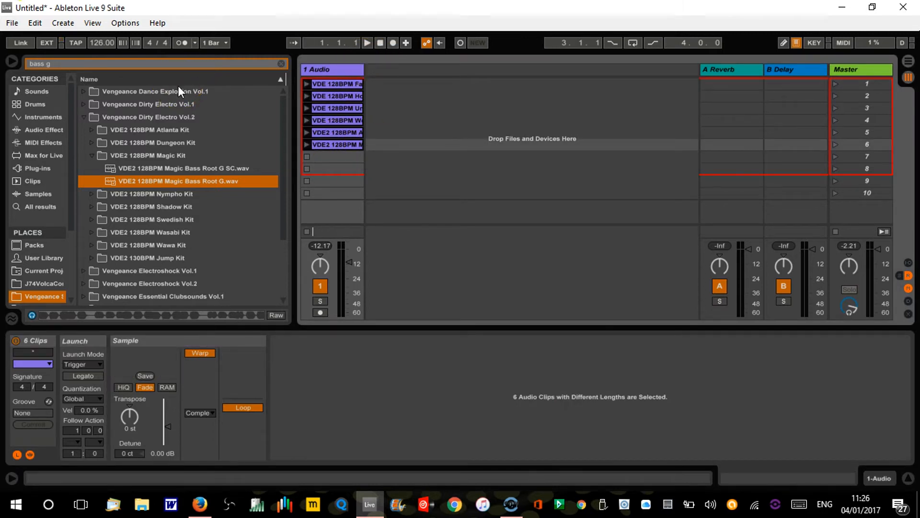
{"action": "mouse_move", "coordinate": [146, 347]}
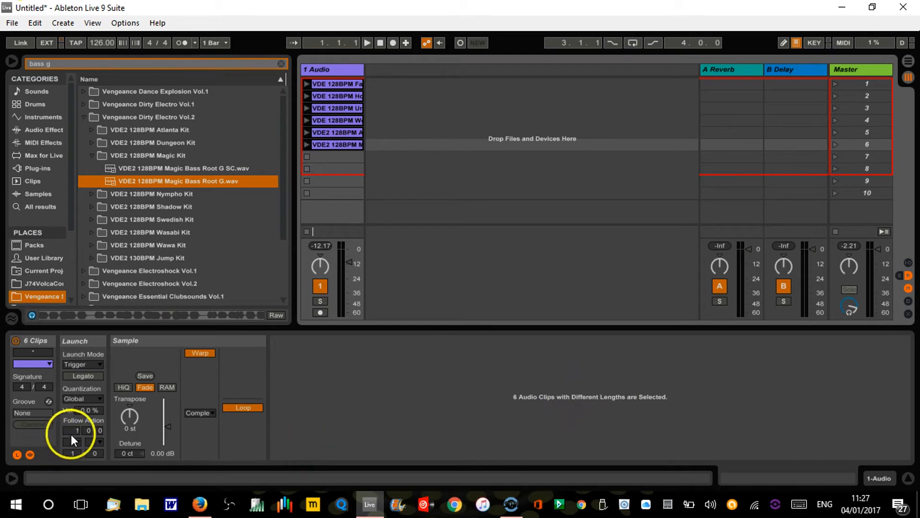
Step: Give all six bass clips a shared follow action and launch the first clip
{"action": "left_click", "coordinate": [77, 430]}
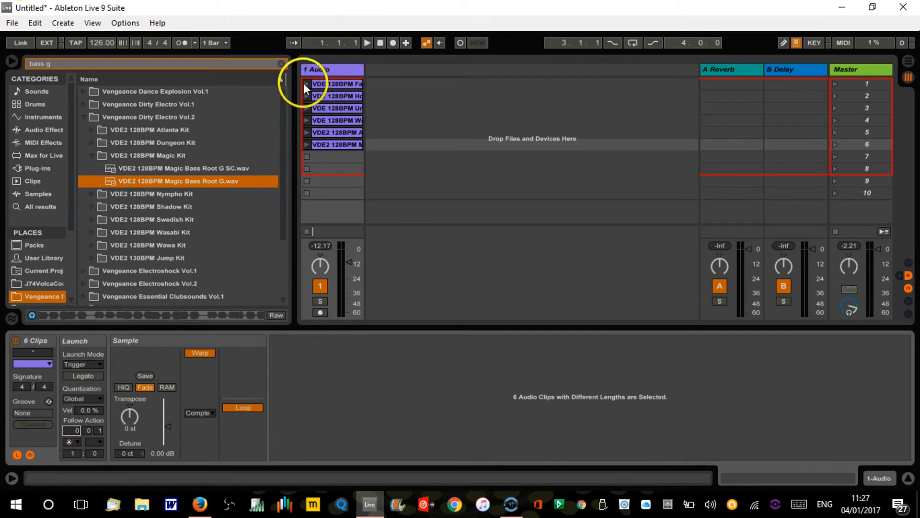
{"action": "left_click", "coordinate": [306, 84]}
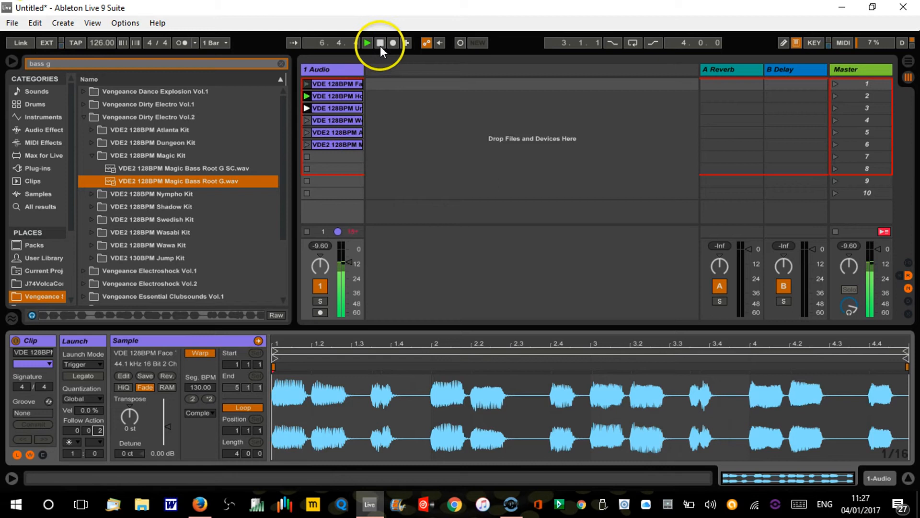
Step: Stop playback, then relaunch the fourth and Wobble bass clips to audition the follow-action chain
{"action": "left_click", "coordinate": [367, 42]}
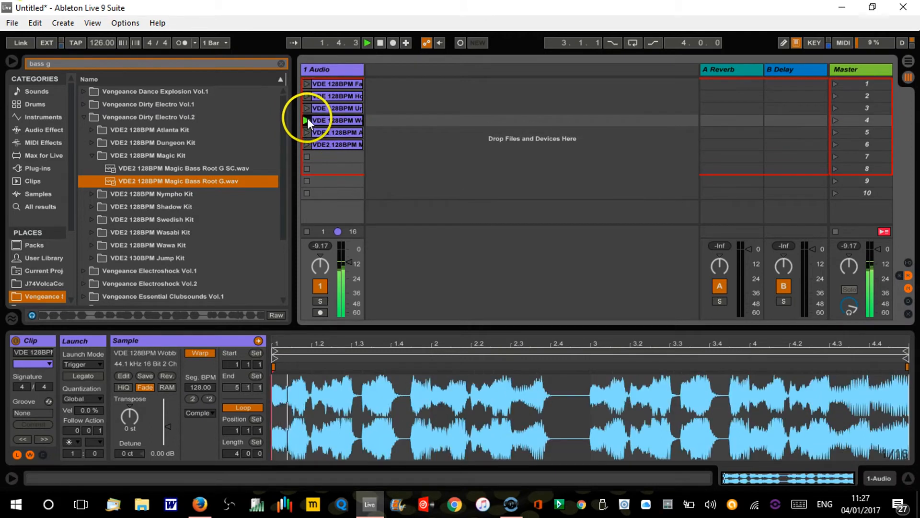
{"action": "left_click", "coordinate": [306, 121]}
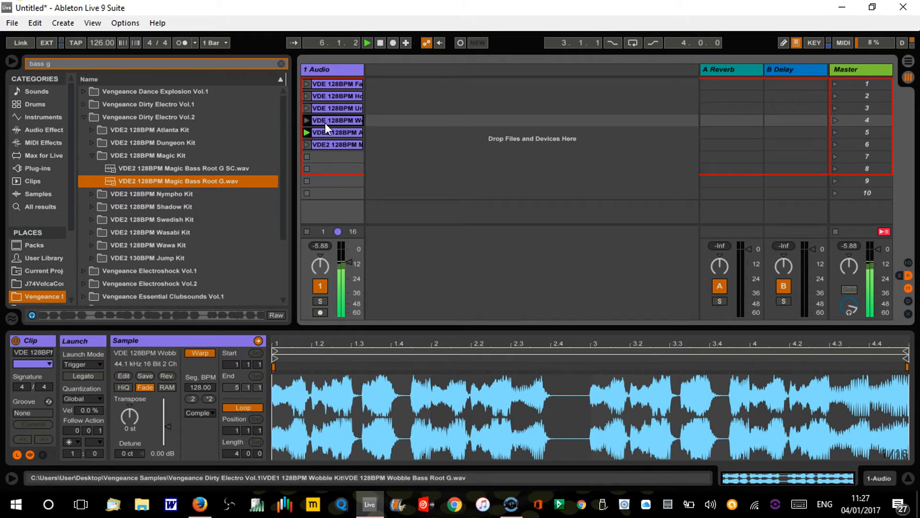
{"action": "left_click", "coordinate": [306, 121]}
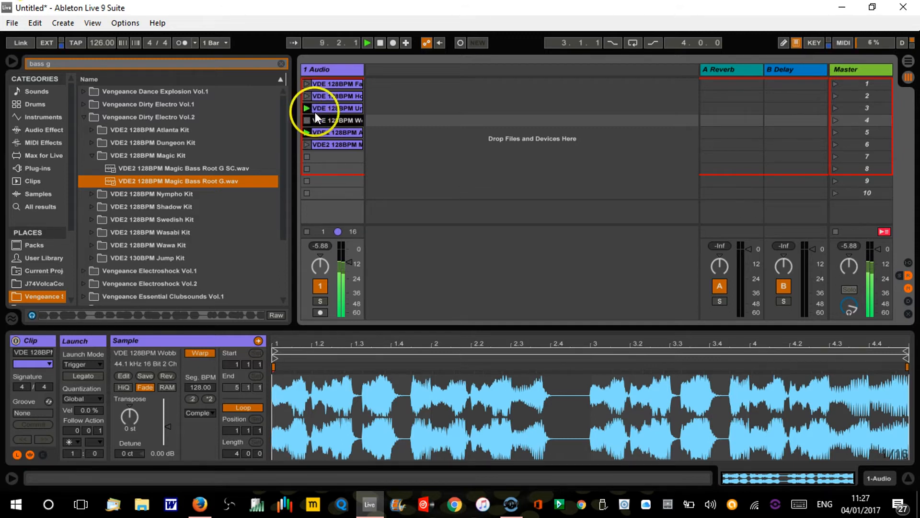
{"action": "left_click", "coordinate": [365, 42]}
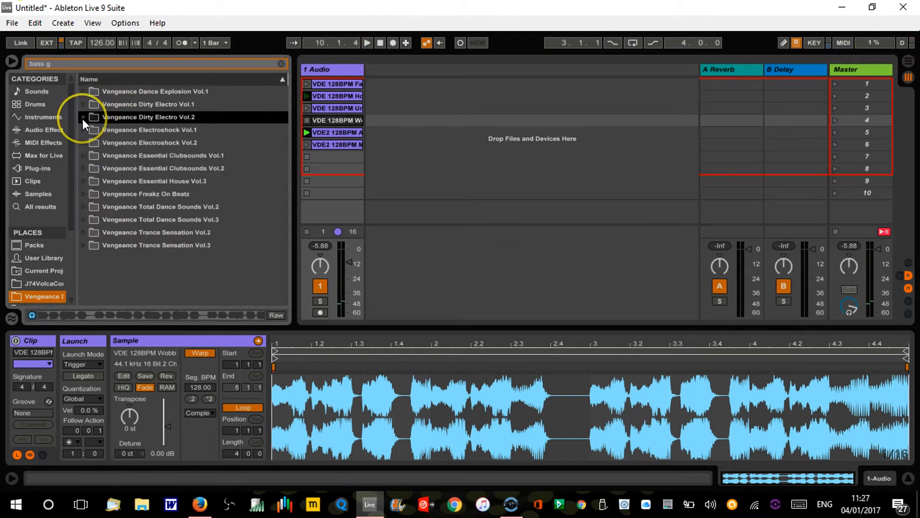
Step: Clear the bass search, search 'drum loop' and browse the Dirty Dubby and Total Dance Sounds loop folders
{"action": "left_click", "coordinate": [280, 63]}
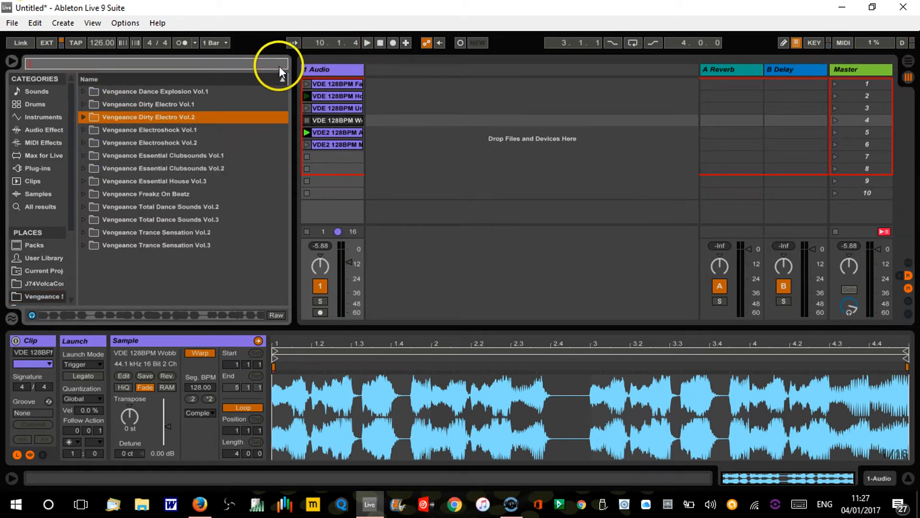
{"action": "scroll", "scroll_direction": "down", "scroll_amount": 3}
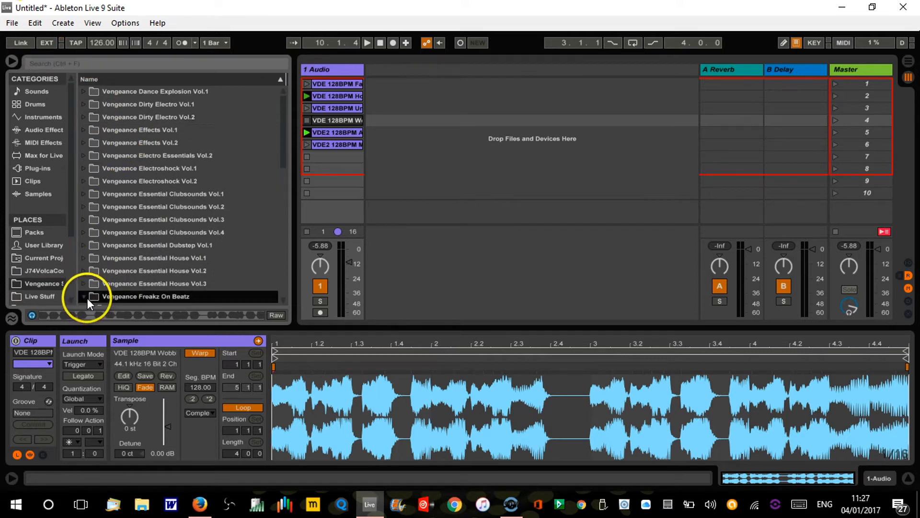
{"action": "left_click", "coordinate": [102, 296]}
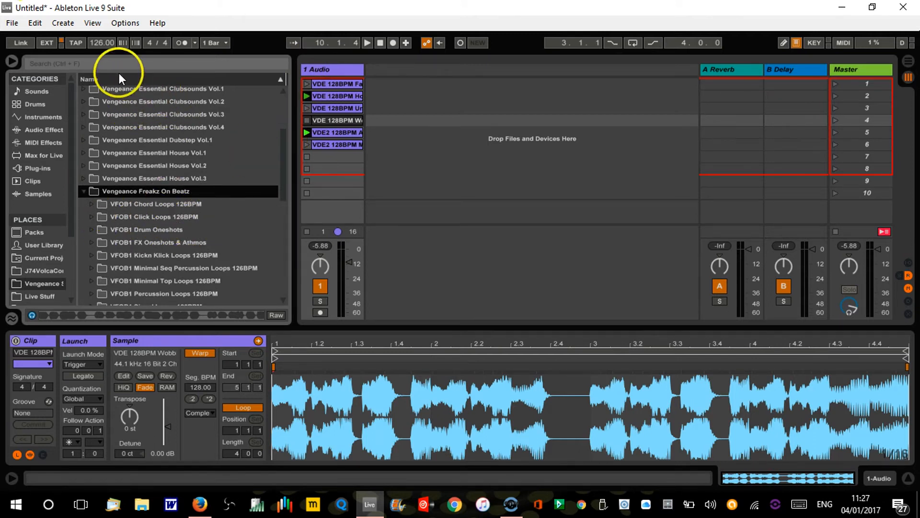
{"action": "type", "text": "drum loop"}
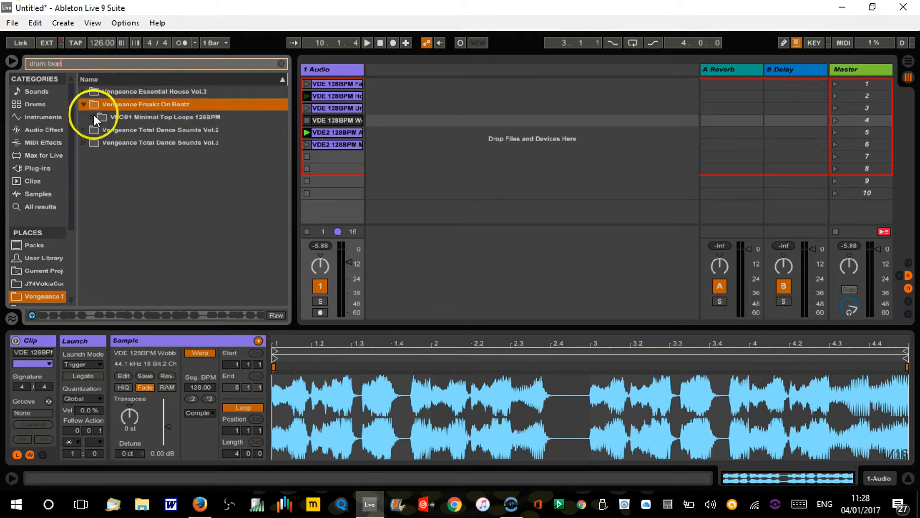
{"action": "left_click", "coordinate": [85, 117]}
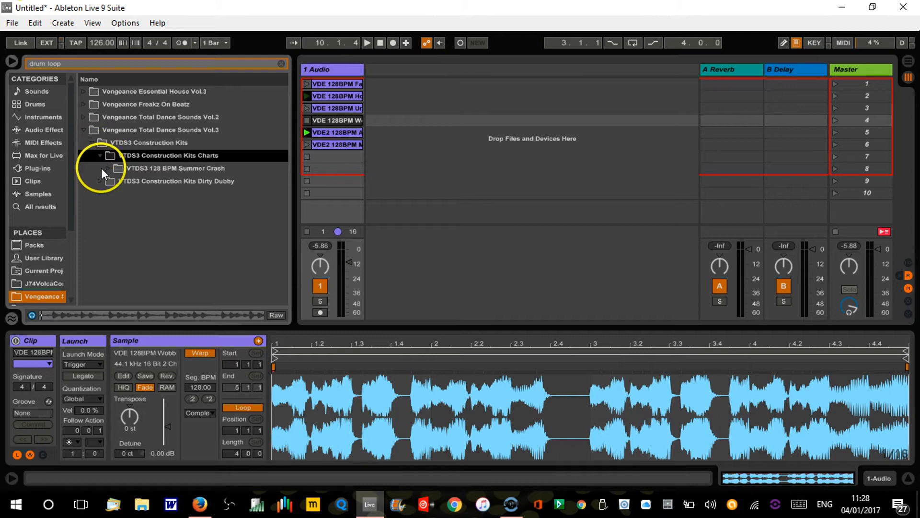
{"action": "left_click", "coordinate": [109, 181]}
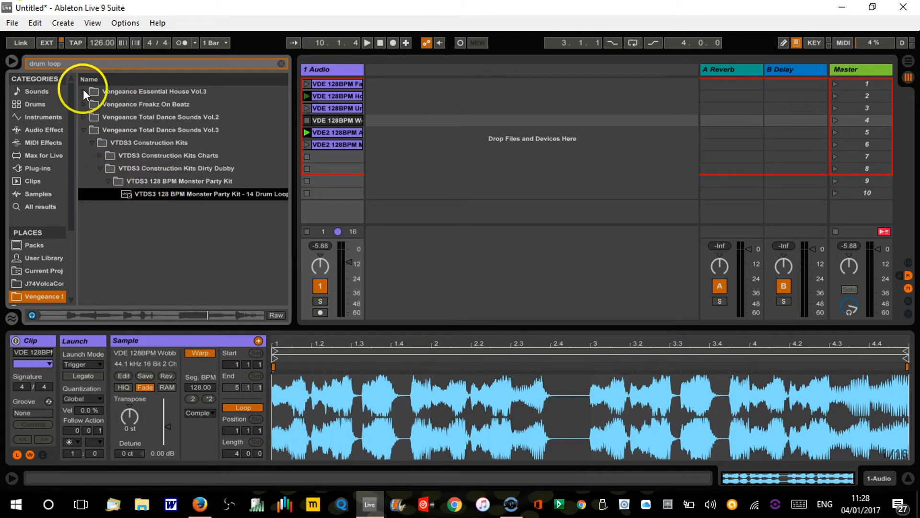
{"action": "left_click", "coordinate": [92, 103]}
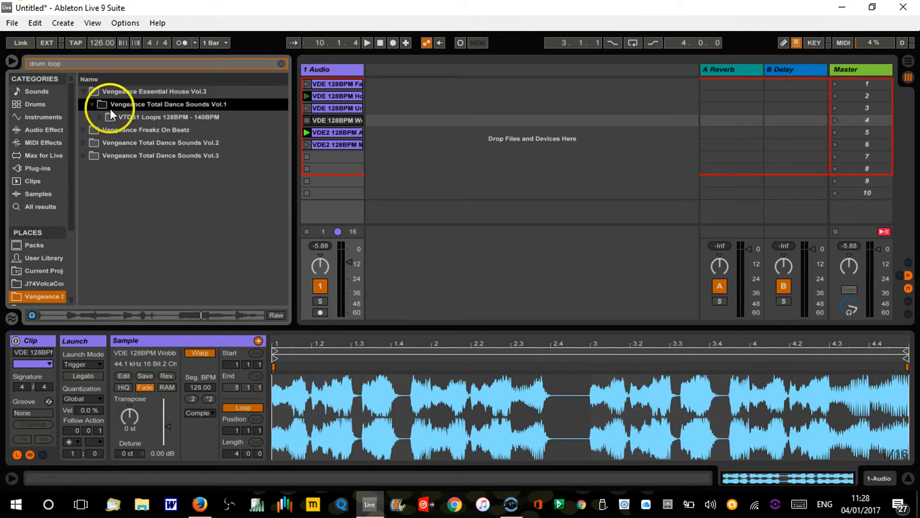
{"action": "left_click", "coordinate": [108, 117]}
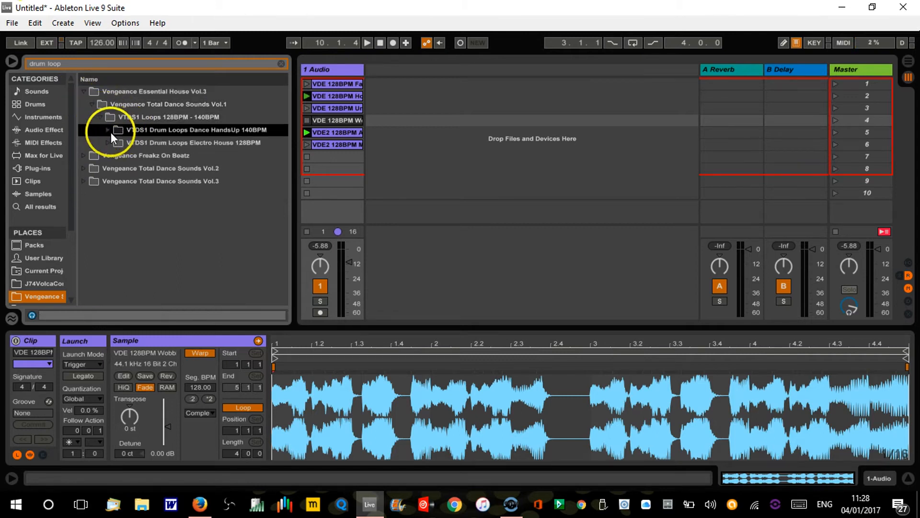
{"action": "left_click", "coordinate": [109, 129]}
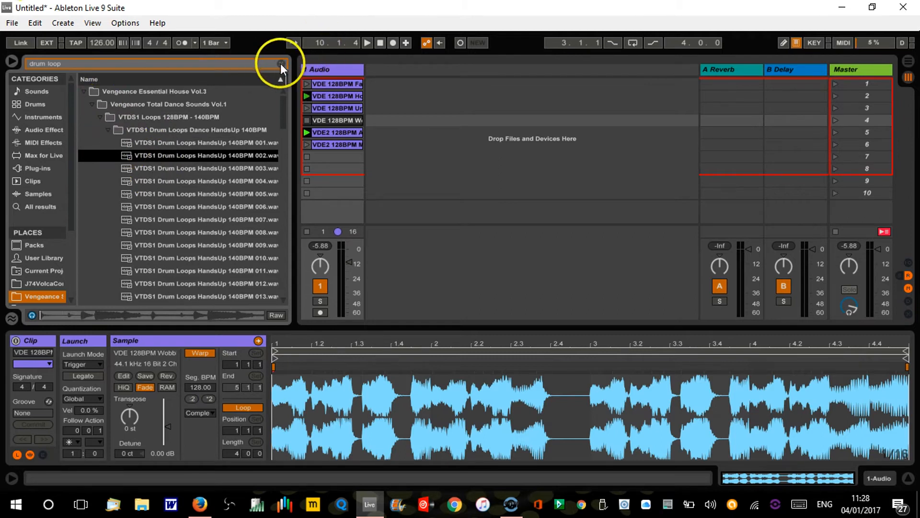
Step: Clear the search and preview the Frontline Kit 16-bar drum mix in Dance Explosion Vol.1
{"action": "left_click", "coordinate": [281, 63]}
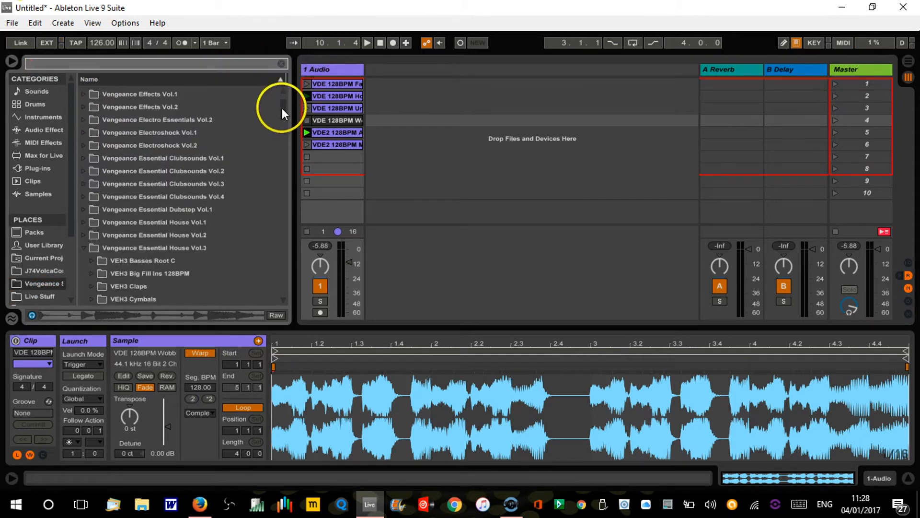
{"action": "left_click", "coordinate": [88, 92]}
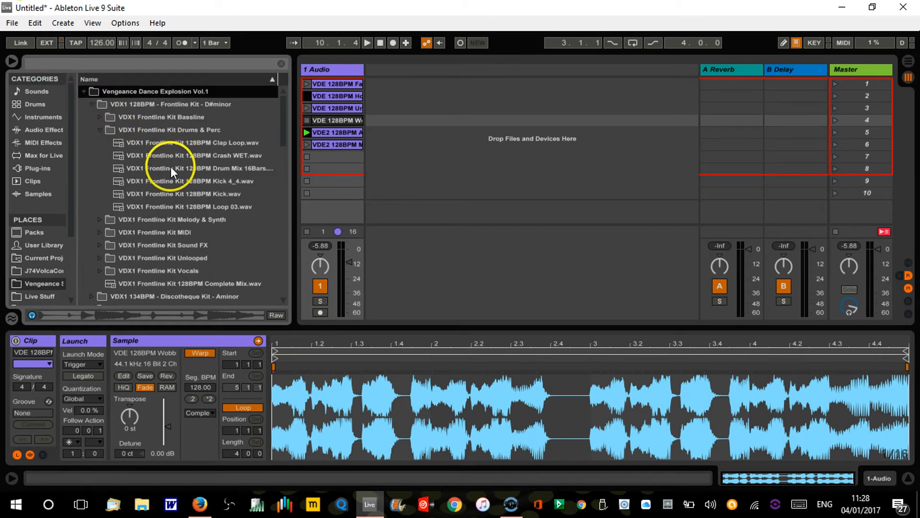
{"action": "left_click", "coordinate": [188, 169]}
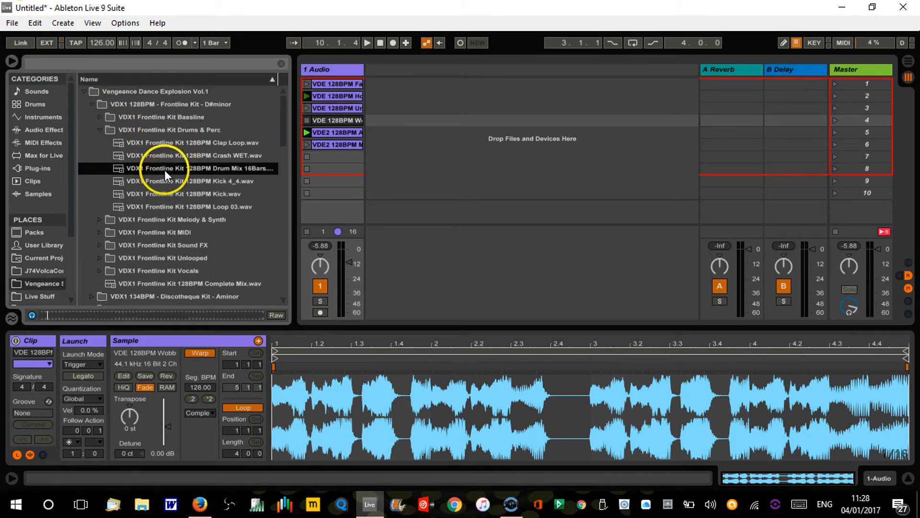
Step: Drop the Drum Mix 16Bars sample onto a new 2 Audio track and launch it
{"action": "left_click_drag", "start_coordinate": [164, 169], "coordinate": [396, 83]}
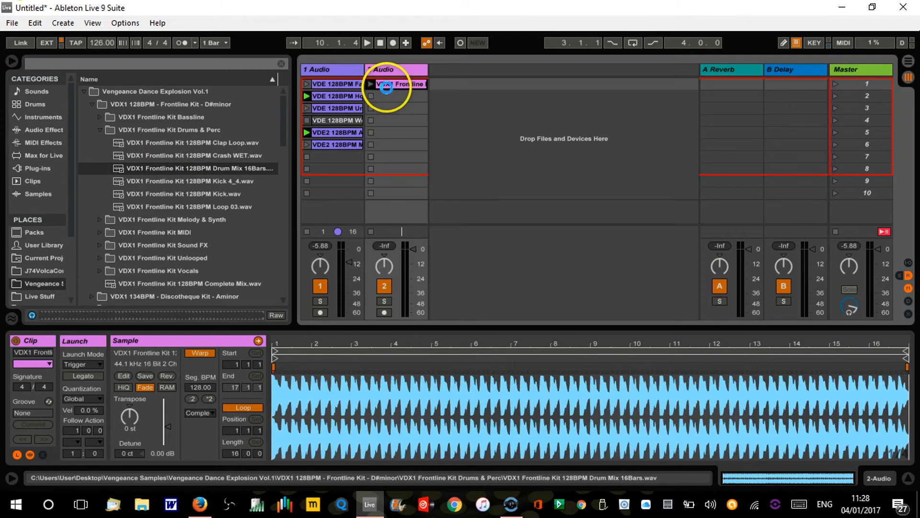
{"action": "left_click", "coordinate": [370, 83]}
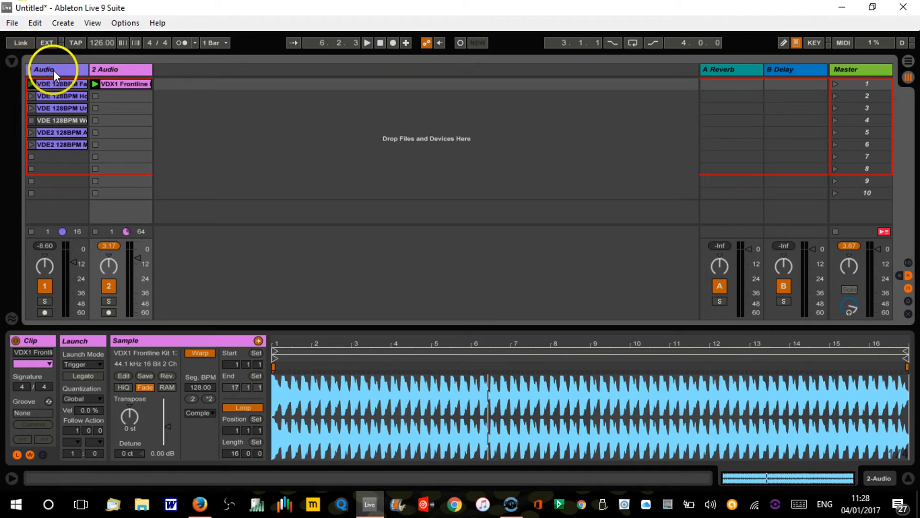
Step: Launch the drum loop, tweak a bass clip's follow action, adjust track 2's volume, then stop playback
{"action": "left_click", "coordinate": [124, 84]}
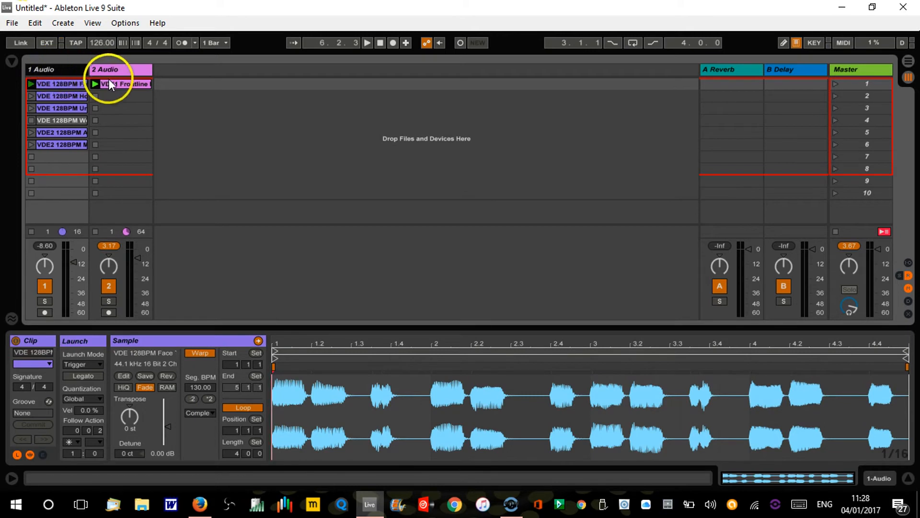
{"action": "left_click", "coordinate": [96, 84]}
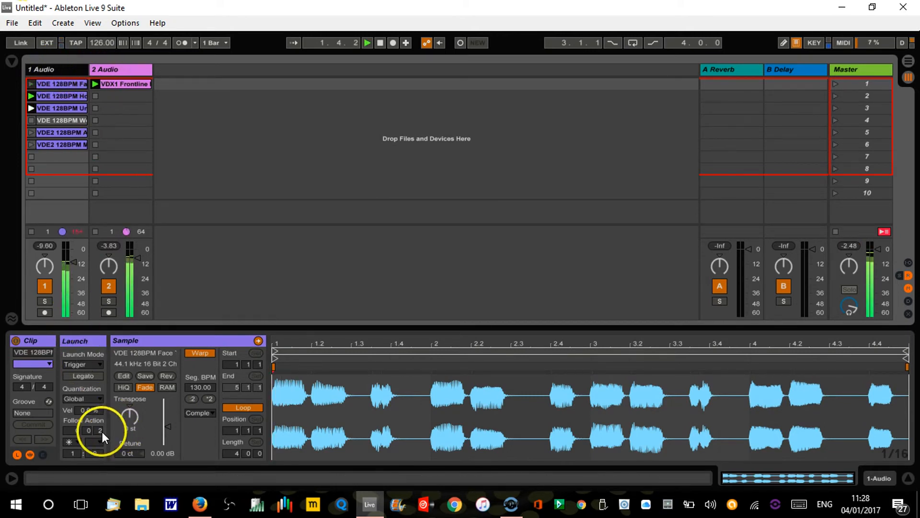
{"action": "left_click", "coordinate": [100, 430]}
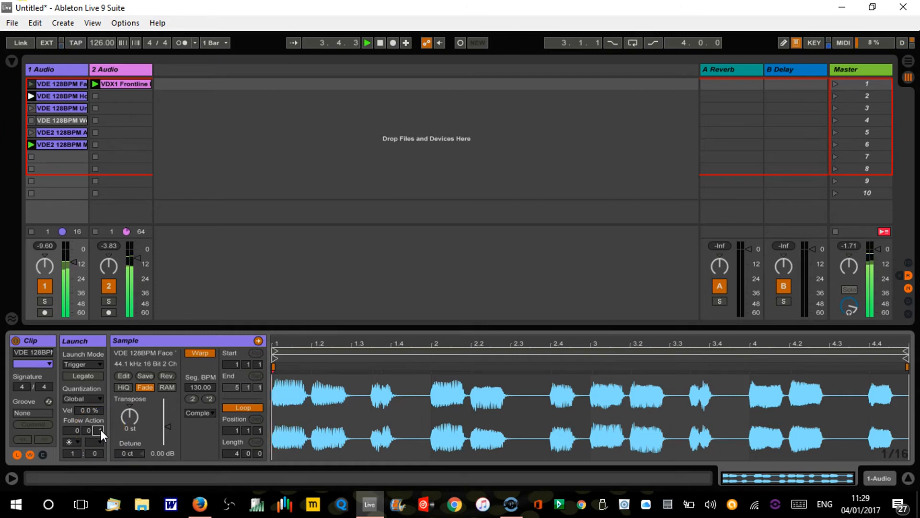
{"action": "left_click_drag", "start_coordinate": [129, 258], "coordinate": [129, 263]}
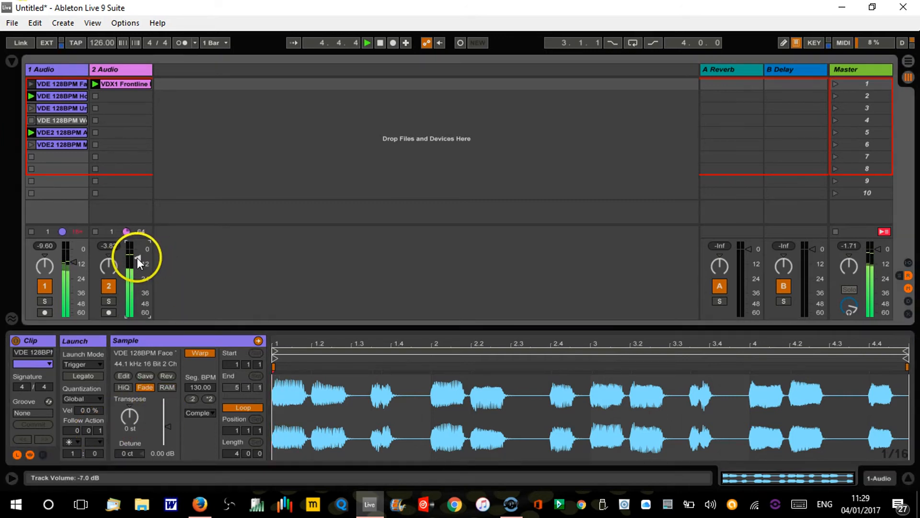
{"action": "left_click_drag", "start_coordinate": [130, 261], "coordinate": [130, 252]}
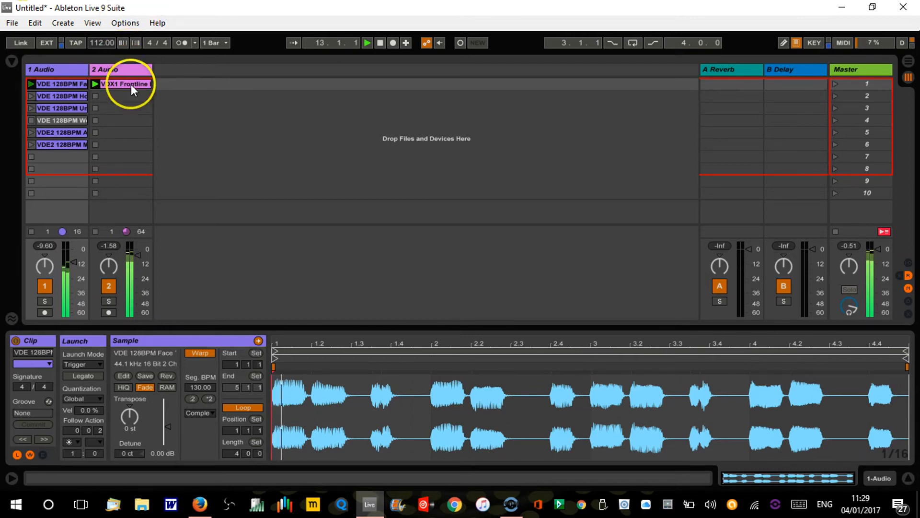
{"action": "left_click", "coordinate": [124, 84]}
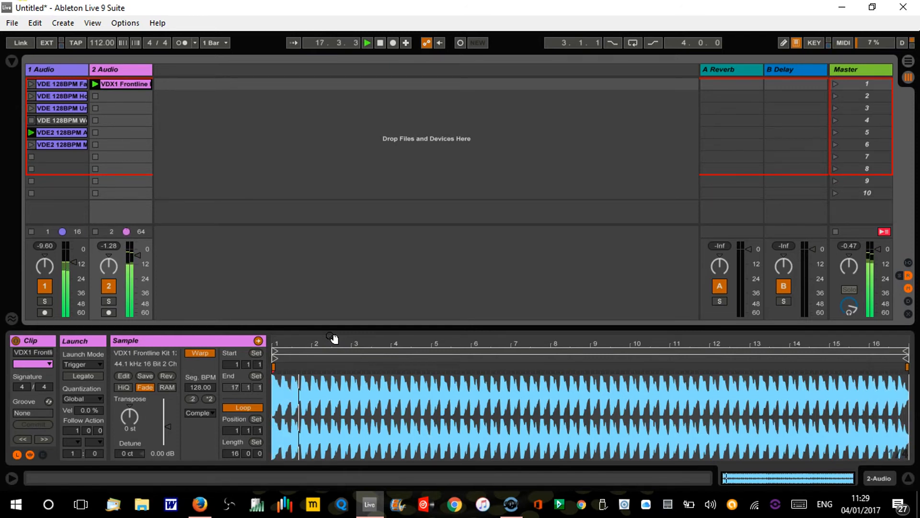
{"action": "left_click", "coordinate": [367, 42]}
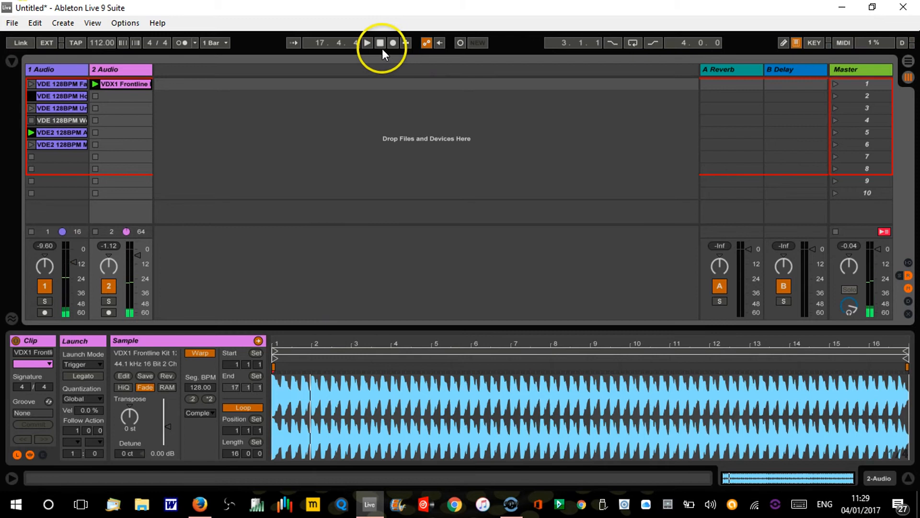
Step: Rewind to the start and record the launched clips into the arrangement with Arrangement Record
{"action": "left_click", "coordinate": [381, 42]}
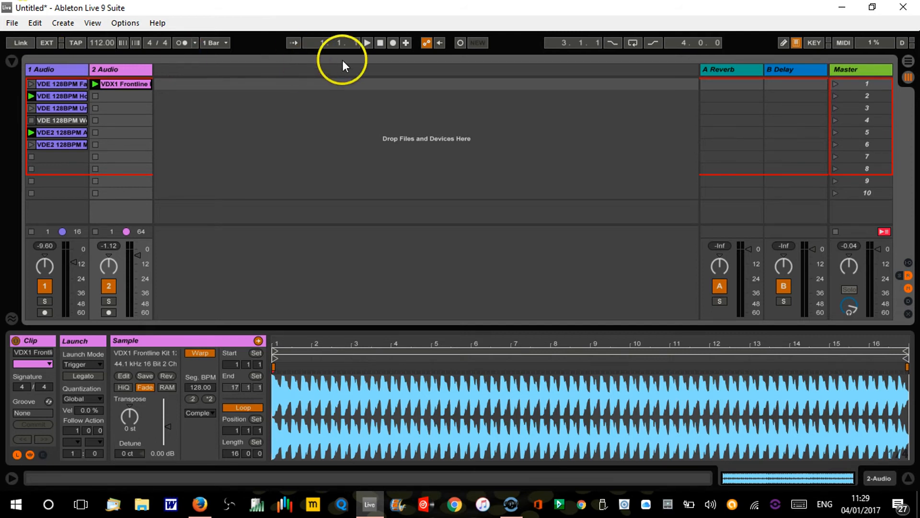
{"action": "left_click", "coordinate": [366, 42]}
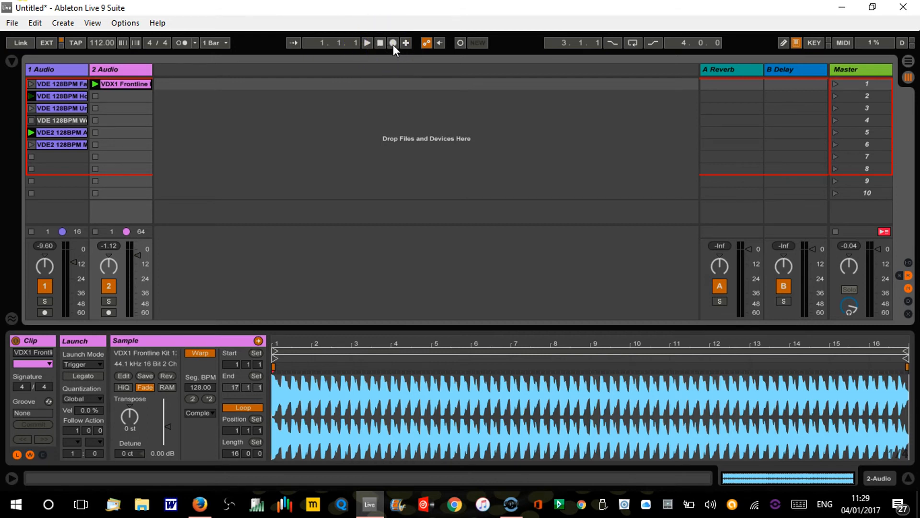
{"action": "left_click", "coordinate": [393, 42]}
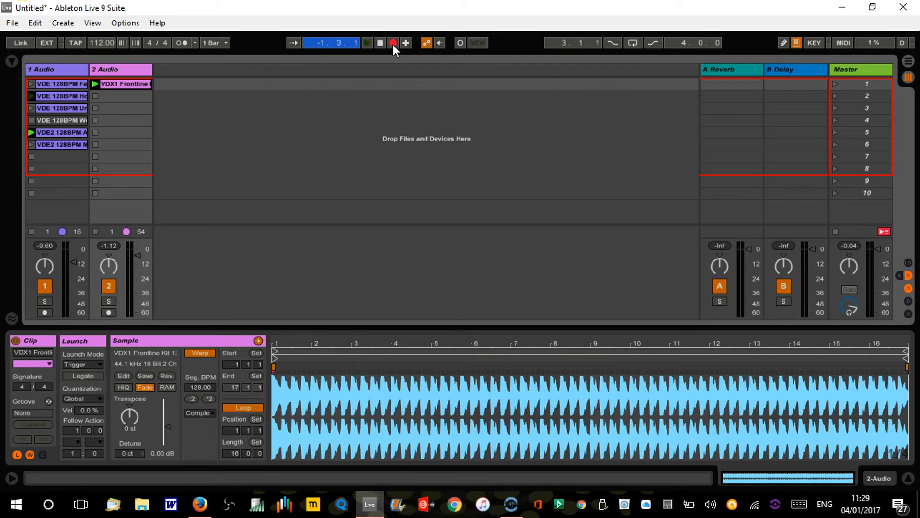
{"action": "left_click", "coordinate": [367, 42]}
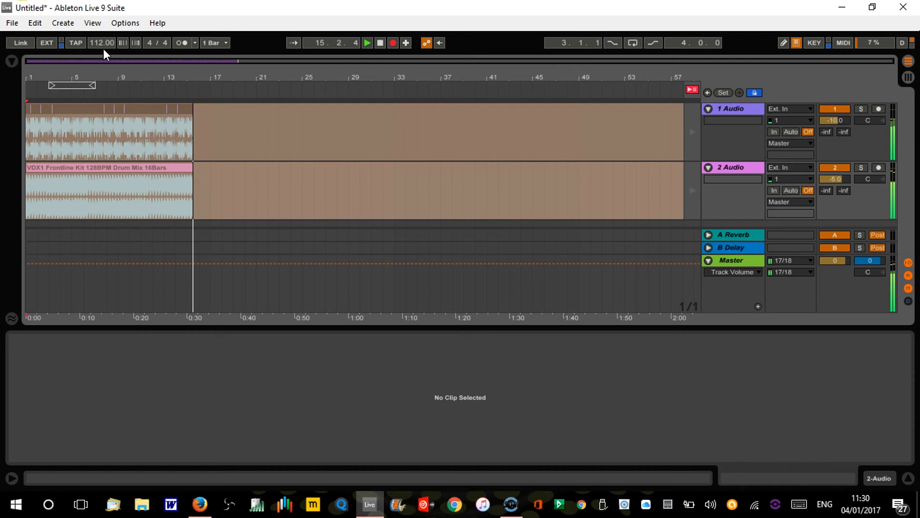
Step: Stop at bar 17 and consolidate the bass recording from bar 5 to 17 into one clip
{"action": "left_click", "coordinate": [380, 42]}
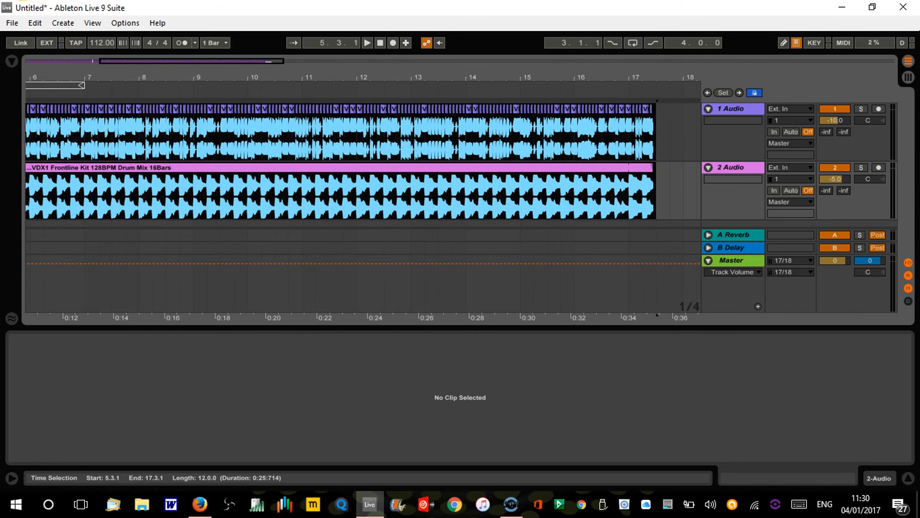
{"action": "left_click", "coordinate": [123, 166]}
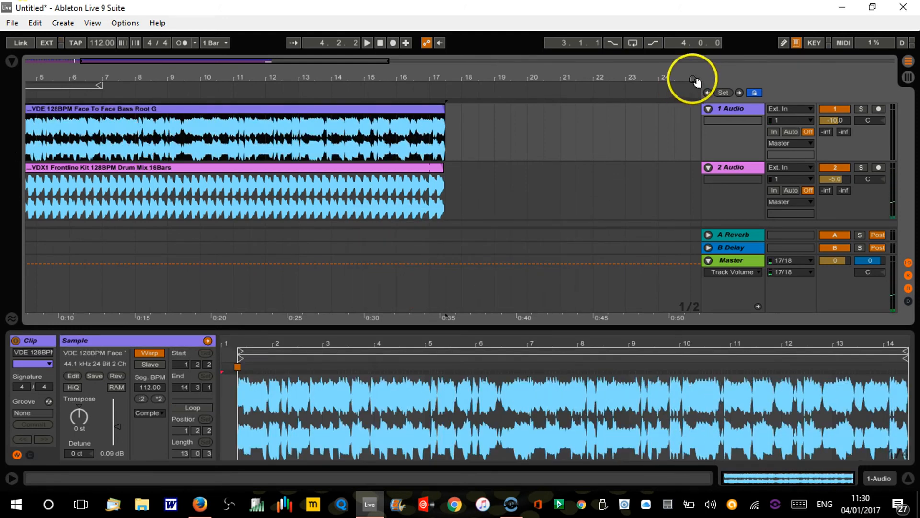
Step: Raise the bass track's Send A slightly while soloed, then lower the drum track to about -7.2 dB
{"action": "left_click", "coordinate": [861, 109]}
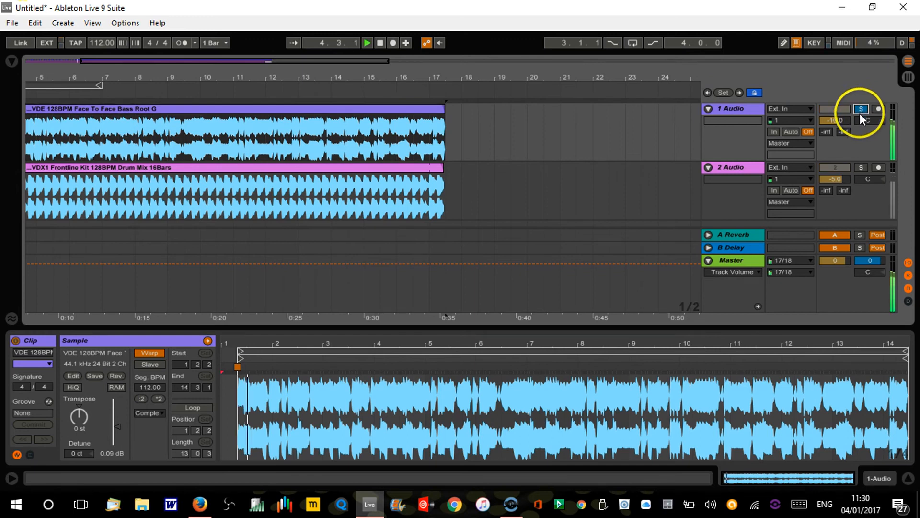
{"action": "left_click_drag", "start_coordinate": [843, 131], "coordinate": [844, 130]}
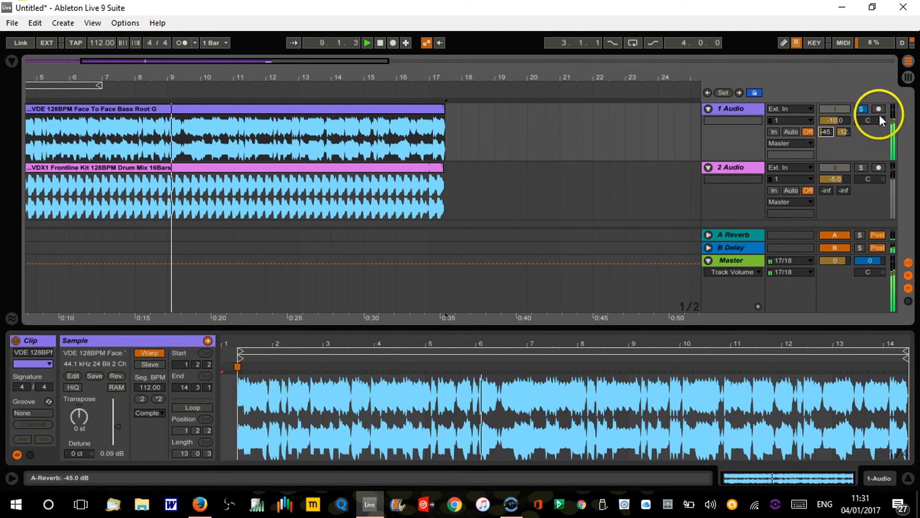
{"action": "left_click", "coordinate": [861, 109]}
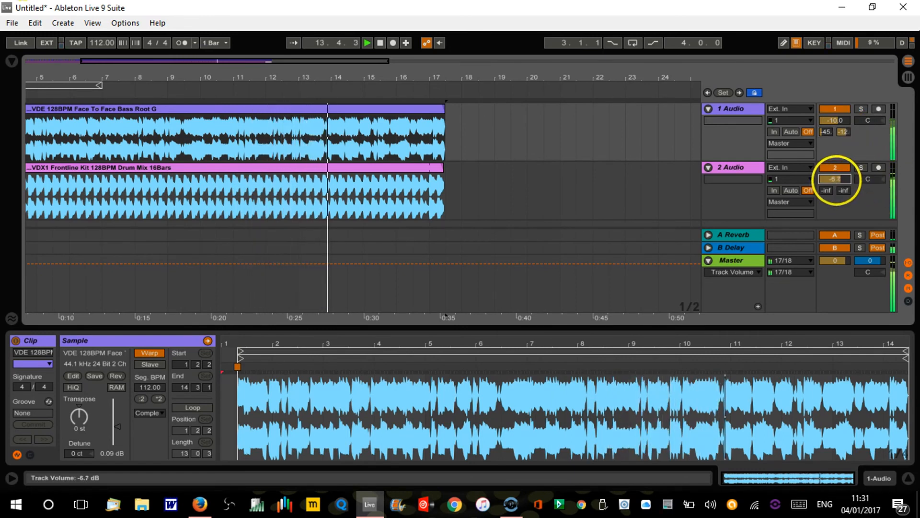
{"action": "left_click_drag", "start_coordinate": [835, 179], "coordinate": [835, 188]}
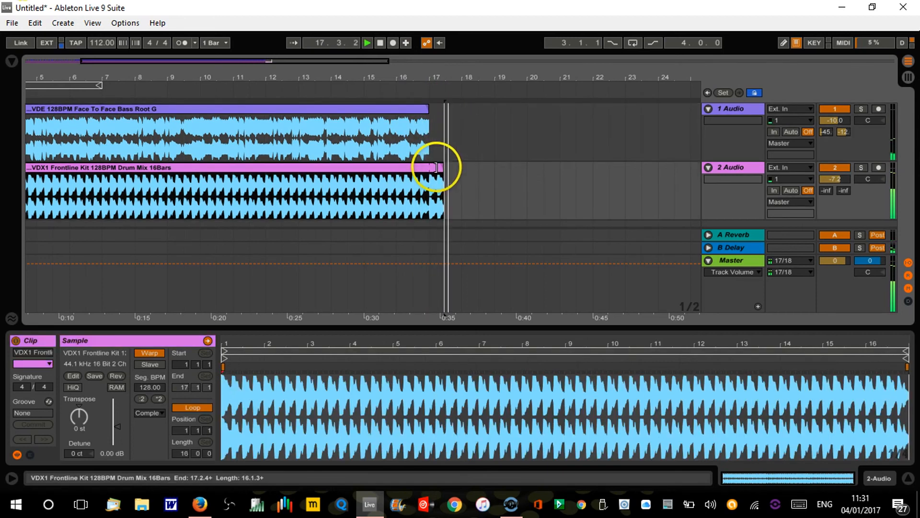
Step: End both clips together at bar 17 and show the browser on the Frontline Kit drums folder
{"action": "left_click", "coordinate": [379, 43]}
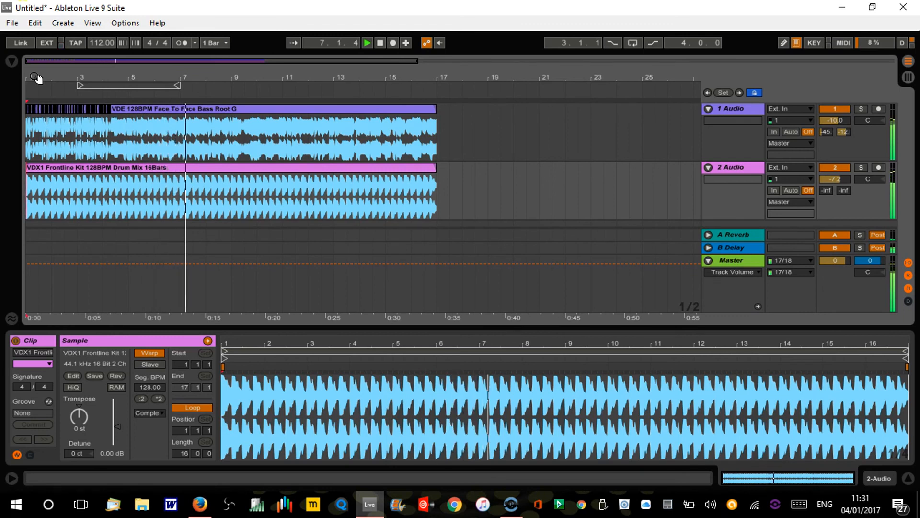
{"action": "left_click", "coordinate": [378, 43]}
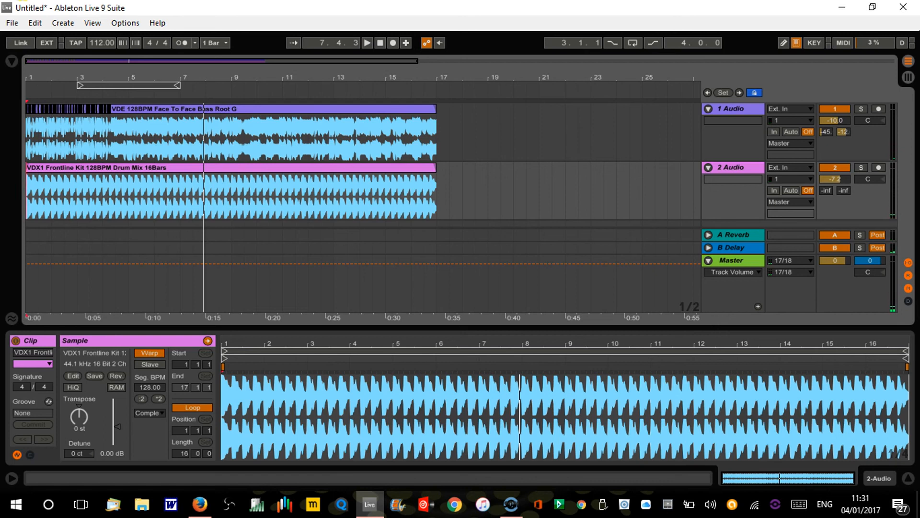
{"action": "left_click", "coordinate": [11, 62]}
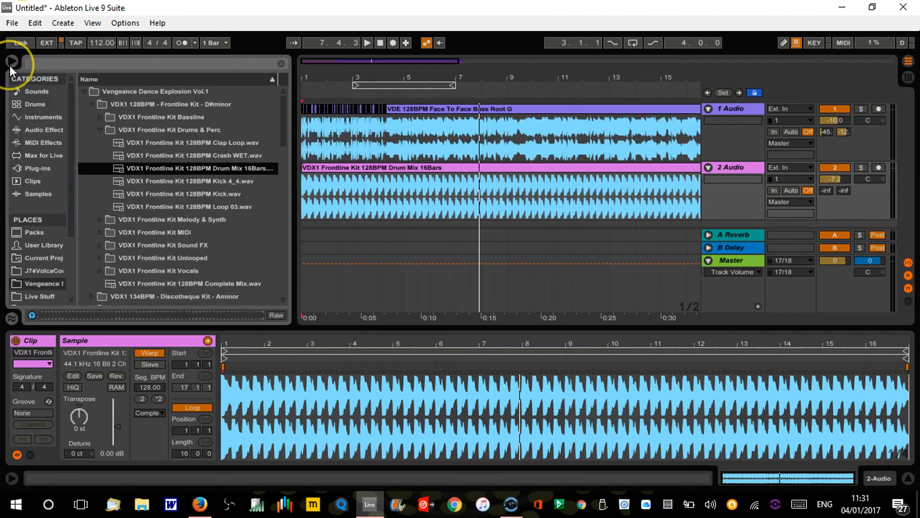
Step: Collapse the Frontline Kit and Vengeance Dance Explosion folders, then stop playback at the song start
{"action": "left_click", "coordinate": [99, 129]}
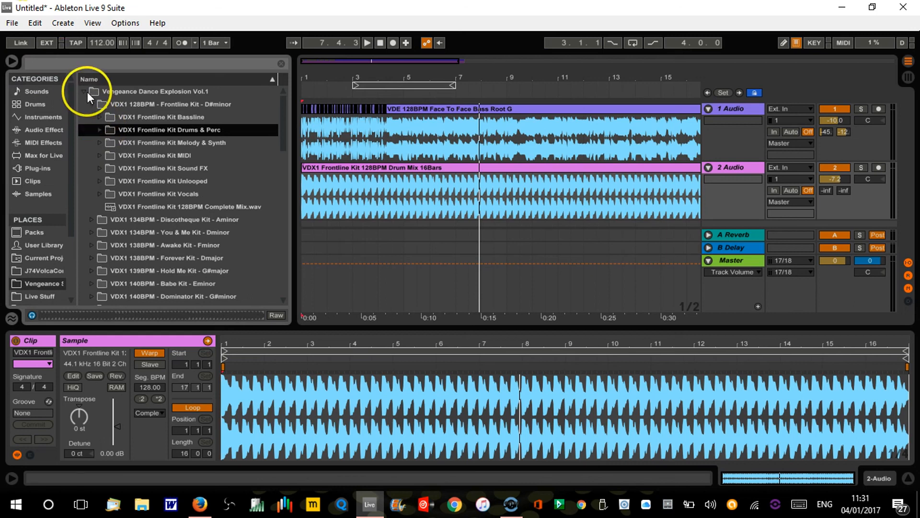
{"action": "left_click", "coordinate": [85, 92]}
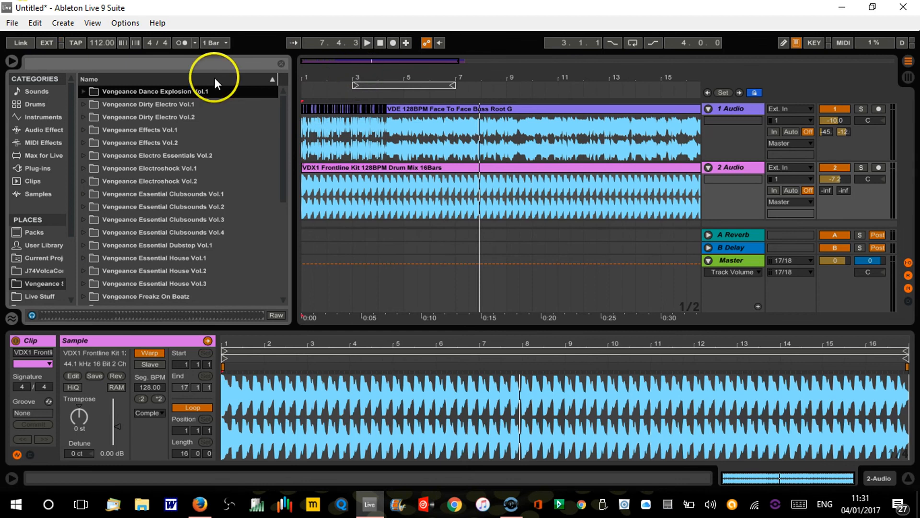
{"action": "mouse_move", "coordinate": [40, 74]}
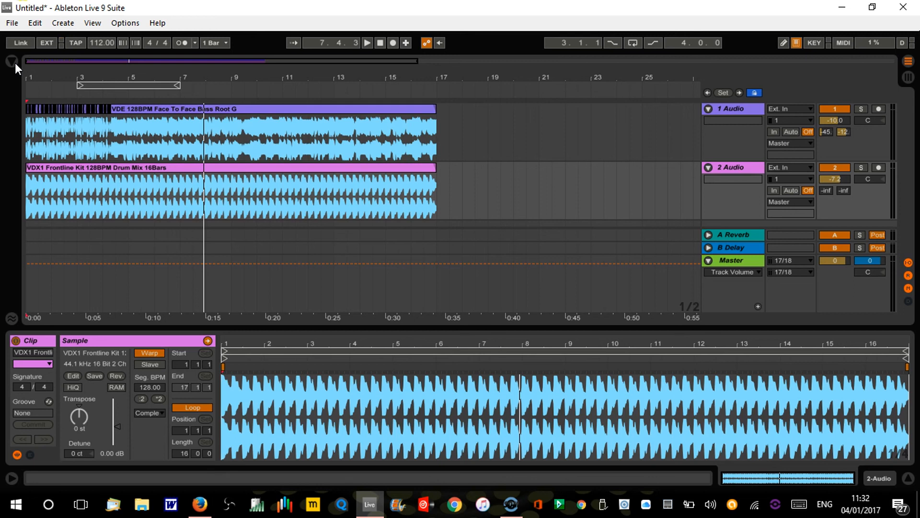
{"action": "left_click", "coordinate": [379, 42]}
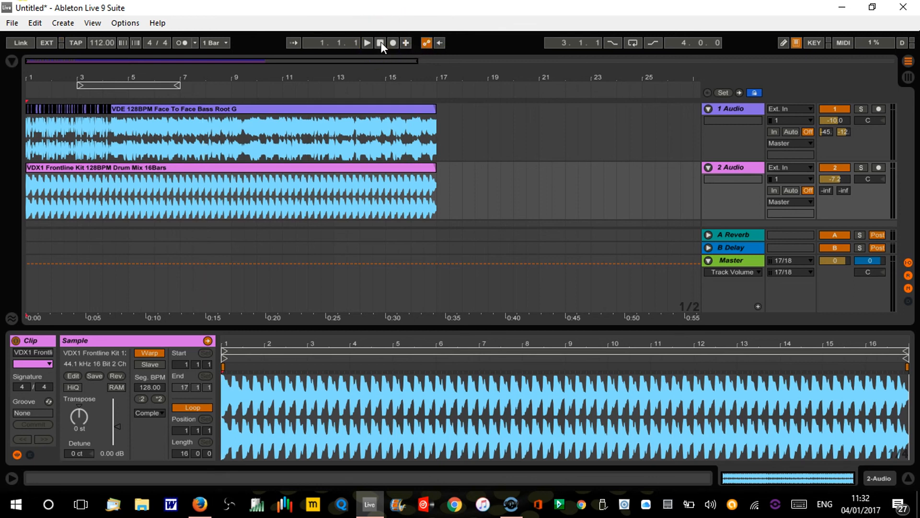